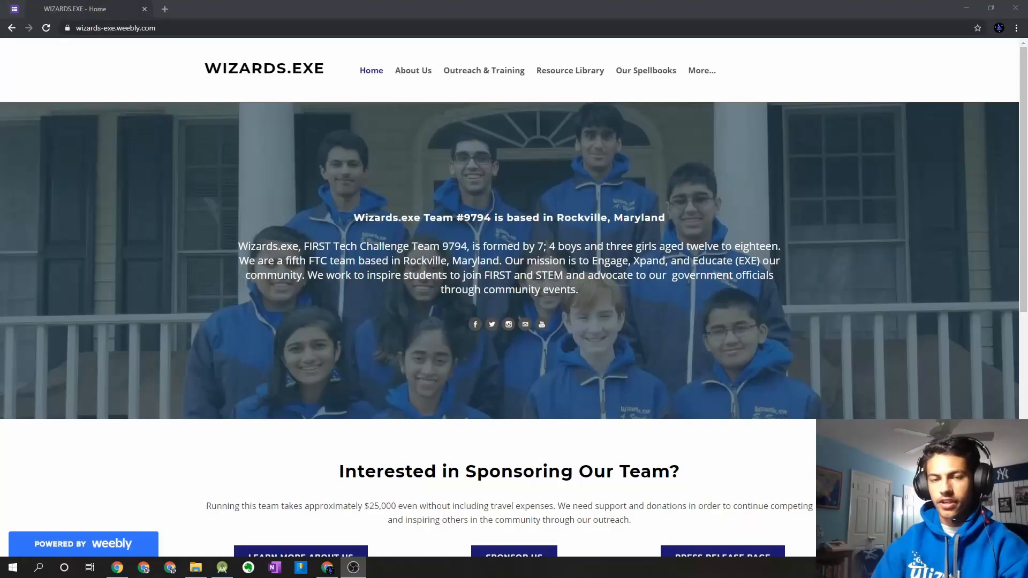
{"action": "mouse_move", "coordinate": [734, 212]}
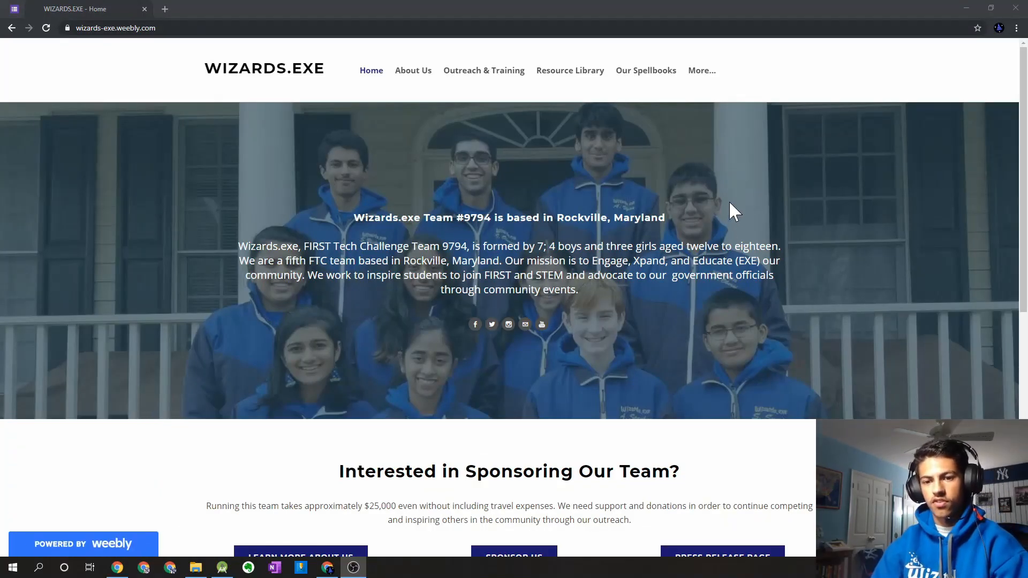
{"action": "mouse_move", "coordinate": [747, 248]}
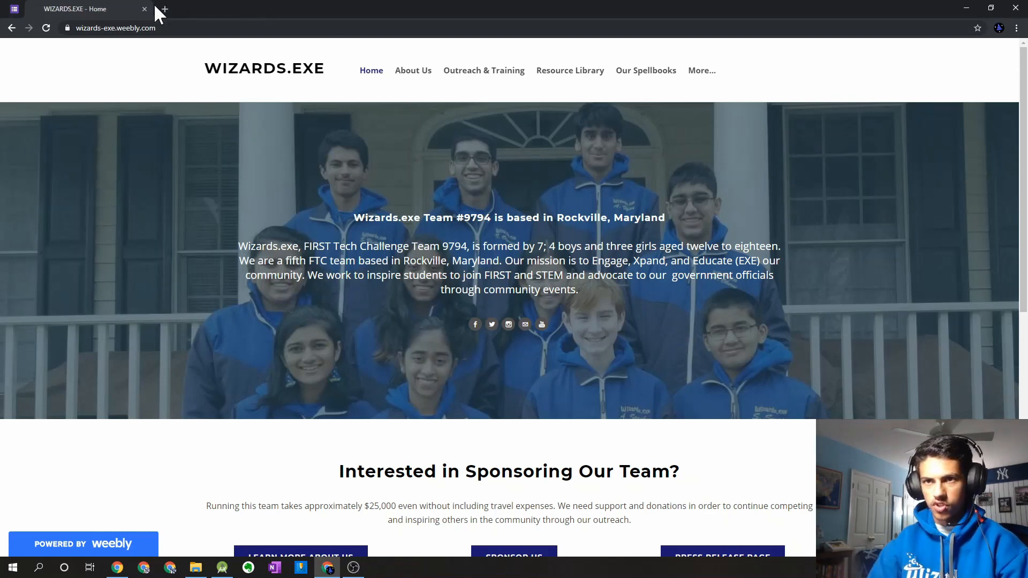
{"action": "mouse_move", "coordinate": [166, 9]}
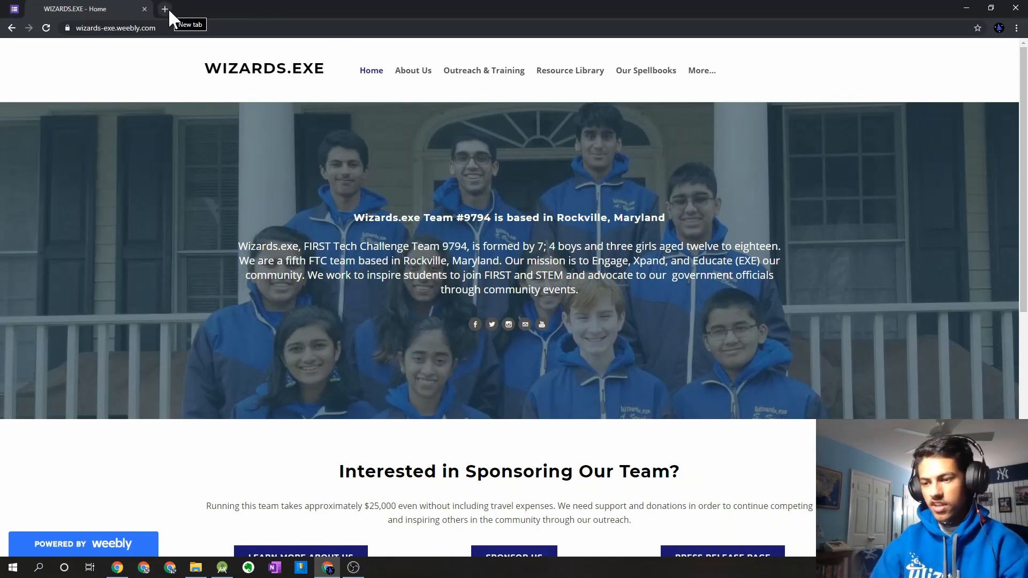
Run a Google search for 'dogecv' in a new Chrome tab
{"action": "left_click", "coordinate": [164, 8]}
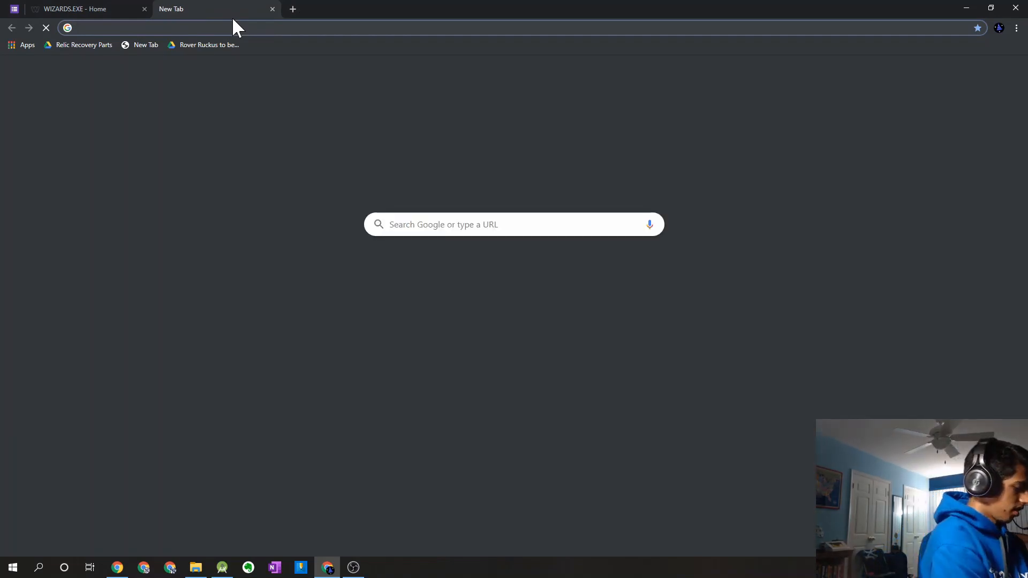
{"action": "type", "text": "dogecv"}
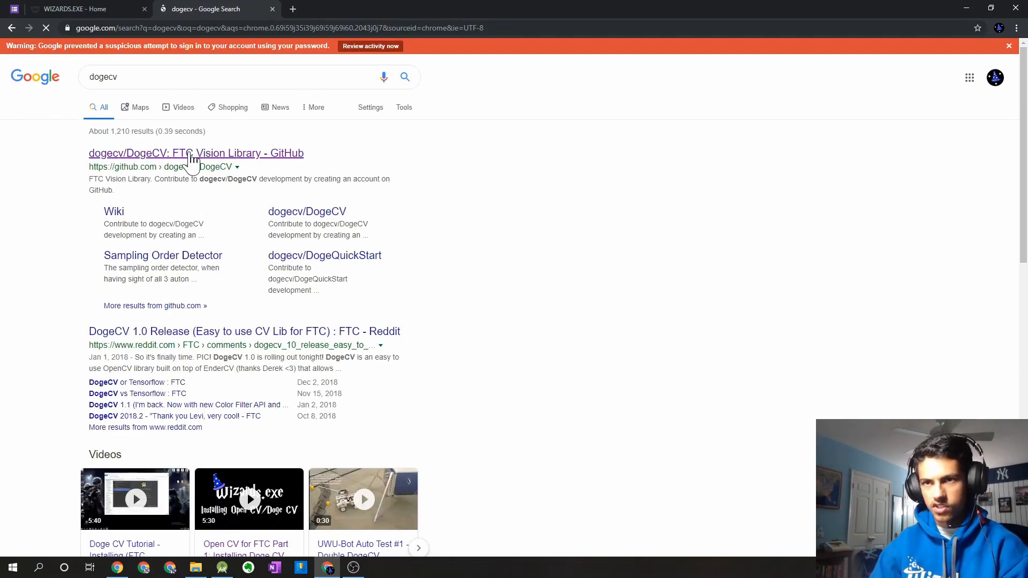
Open the dogecv/DogeCV GitHub repository and scroll its README to the Install section
{"action": "left_click", "coordinate": [195, 153]}
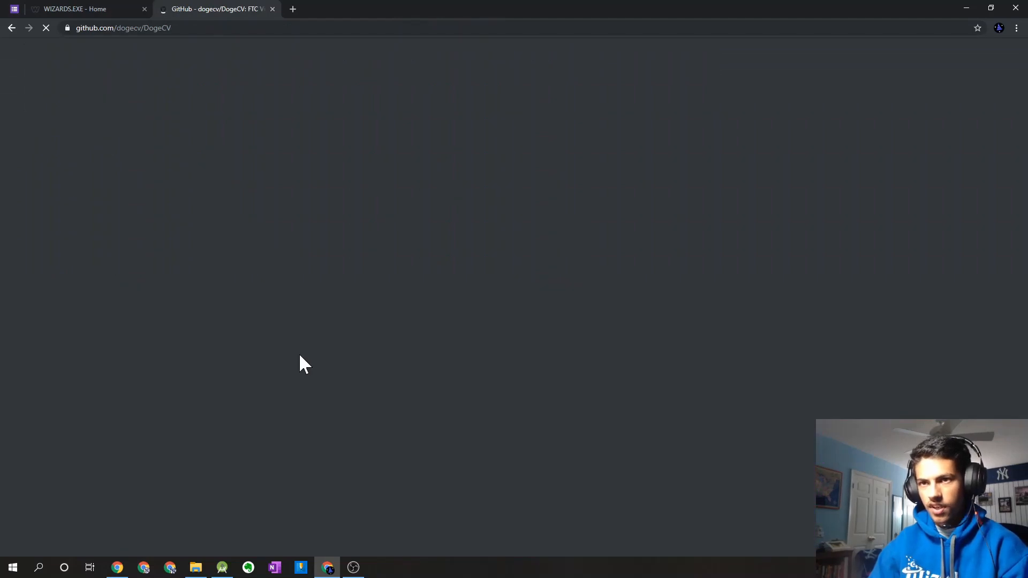
{"action": "mouse_move", "coordinate": [334, 361]}
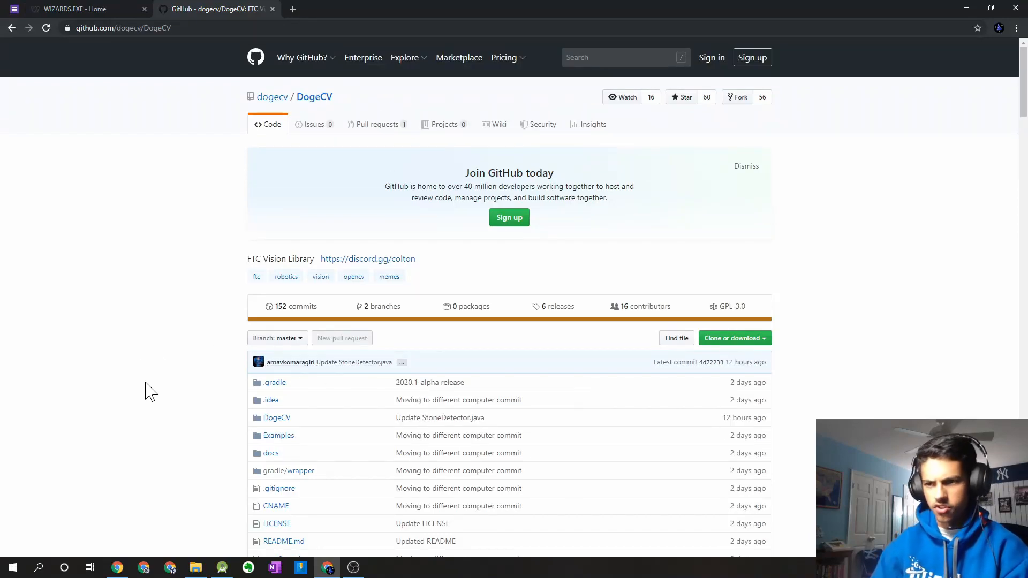
{"action": "scroll", "scroll_direction": "down", "scroll_amount": 3}
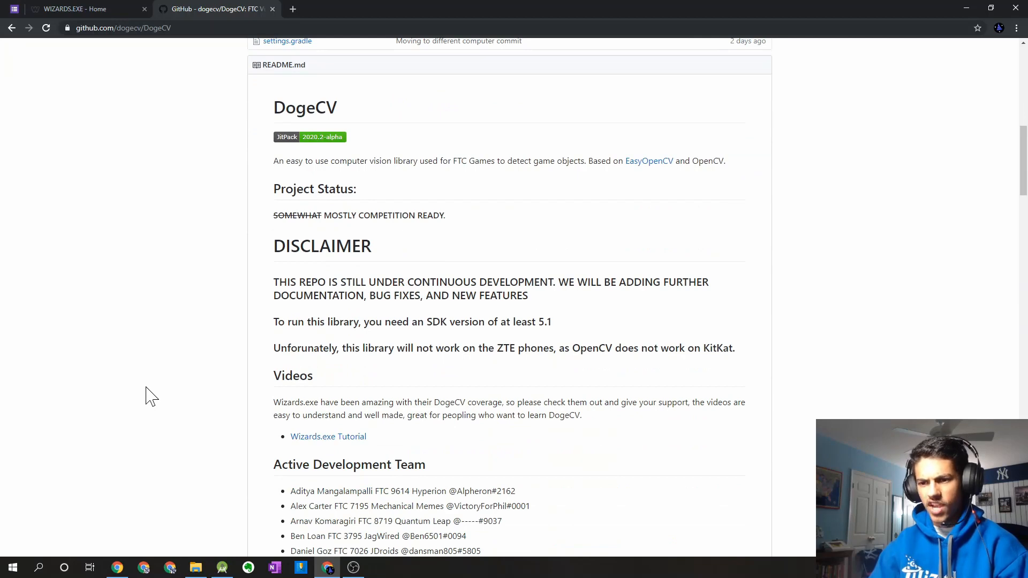
{"action": "scroll", "scroll_direction": "down", "scroll_amount": 3}
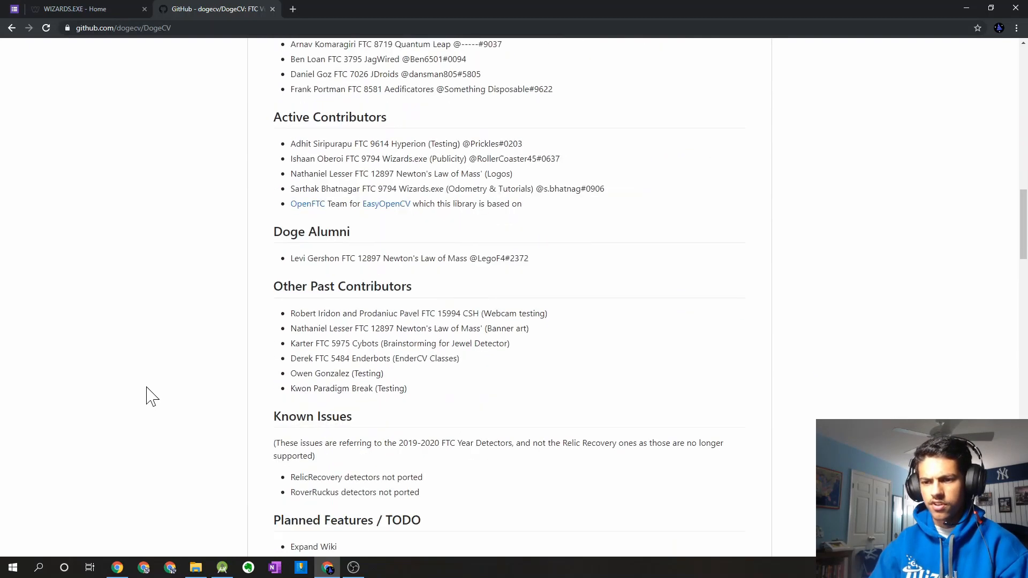
{"action": "scroll", "scroll_direction": "down", "scroll_amount": 3}
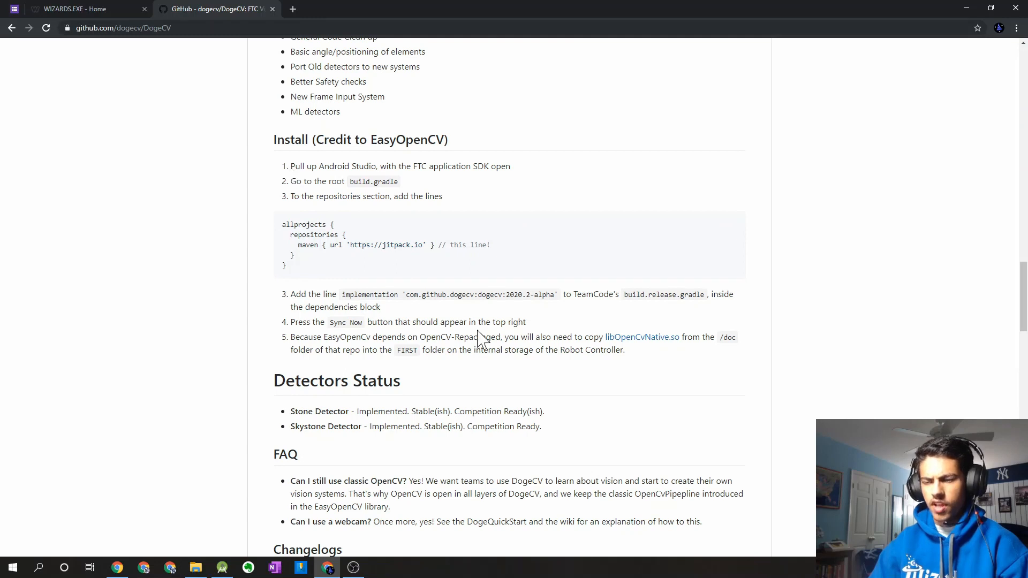
{"action": "mouse_move", "coordinate": [441, 358]}
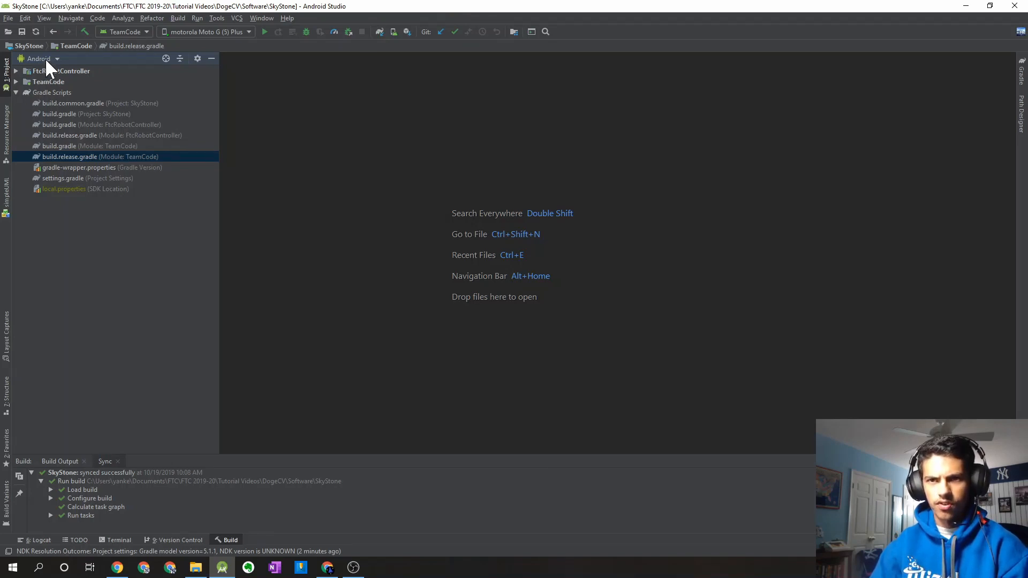
{"action": "left_click", "coordinate": [42, 58]}
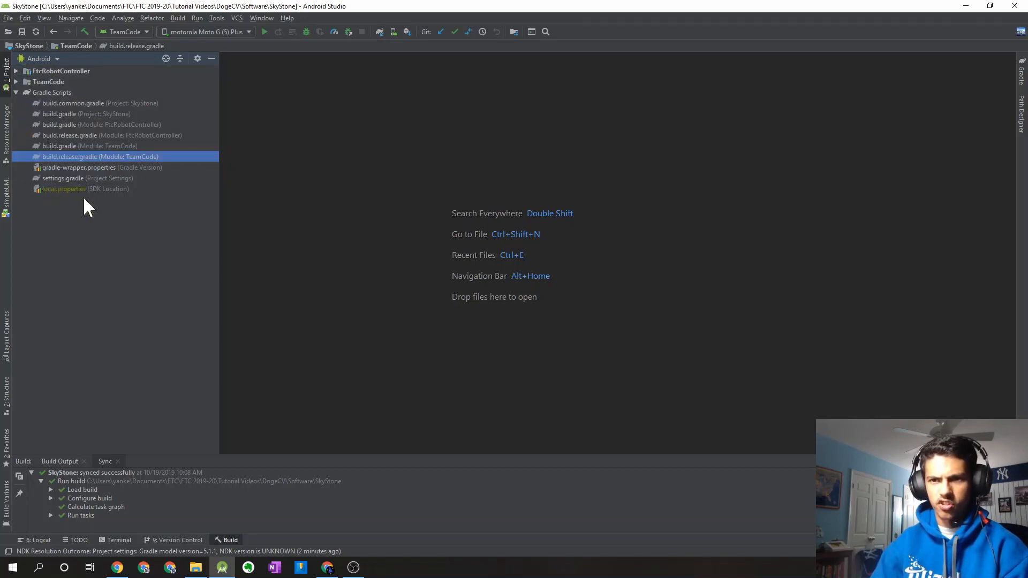
{"action": "mouse_move", "coordinate": [110, 240]}
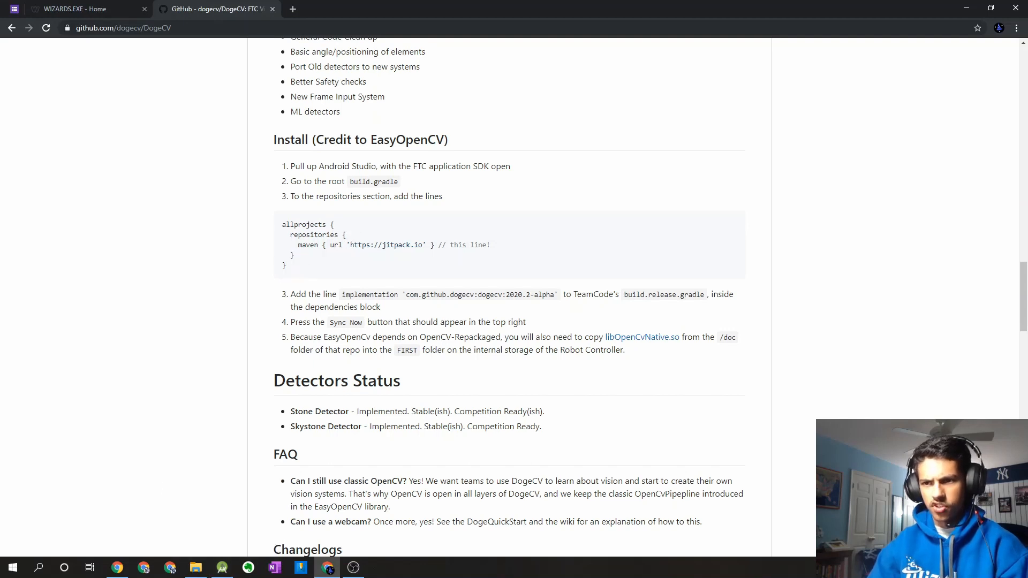
{"action": "left_click_drag", "start_coordinate": [298, 245], "coordinate": [403, 245]}
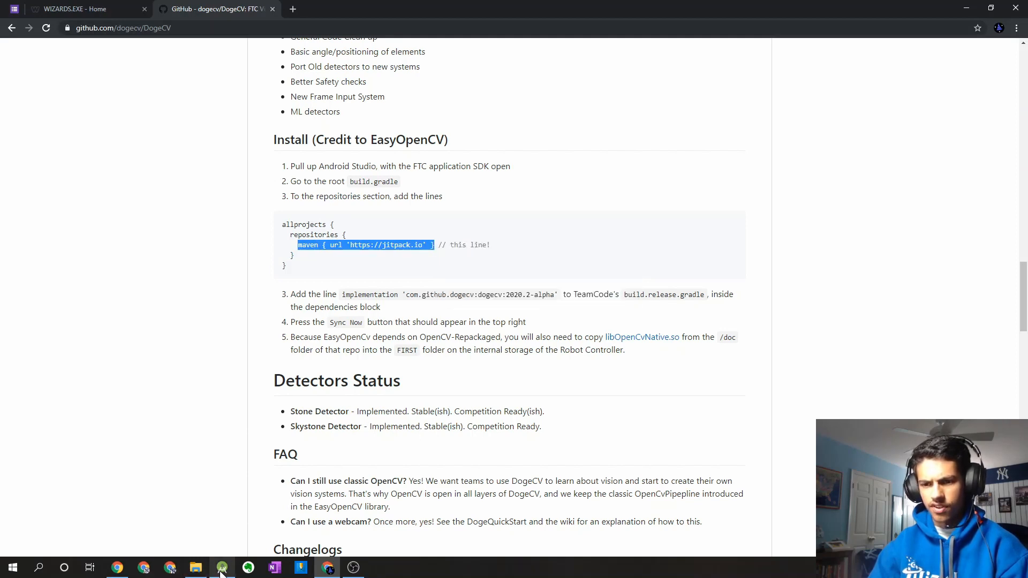
Paste the jitpack maven line into allprojects repositories in SkyStone's root build.gradle
{"action": "left_click", "coordinate": [222, 567]}
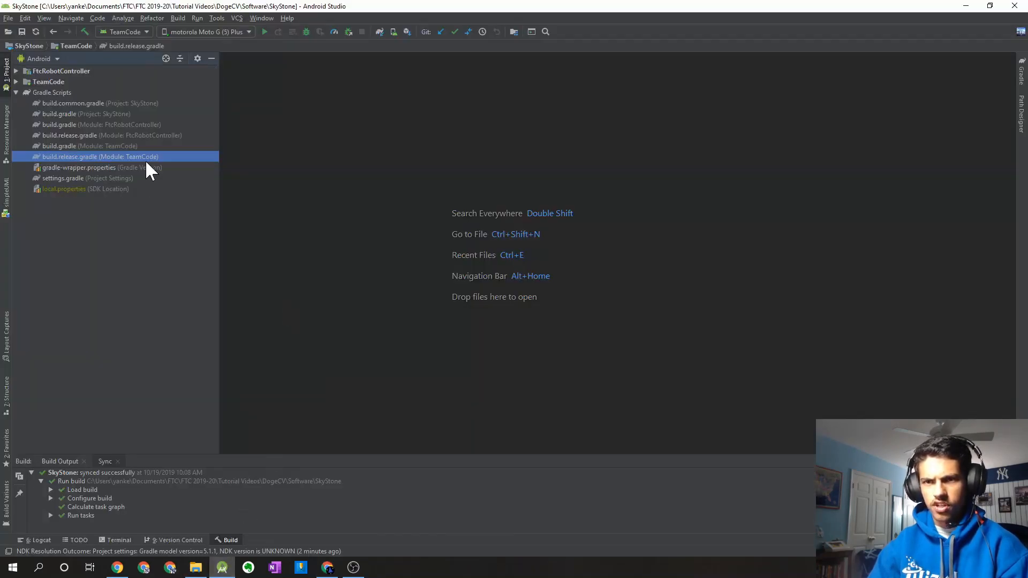
{"action": "mouse_move", "coordinate": [90, 124]}
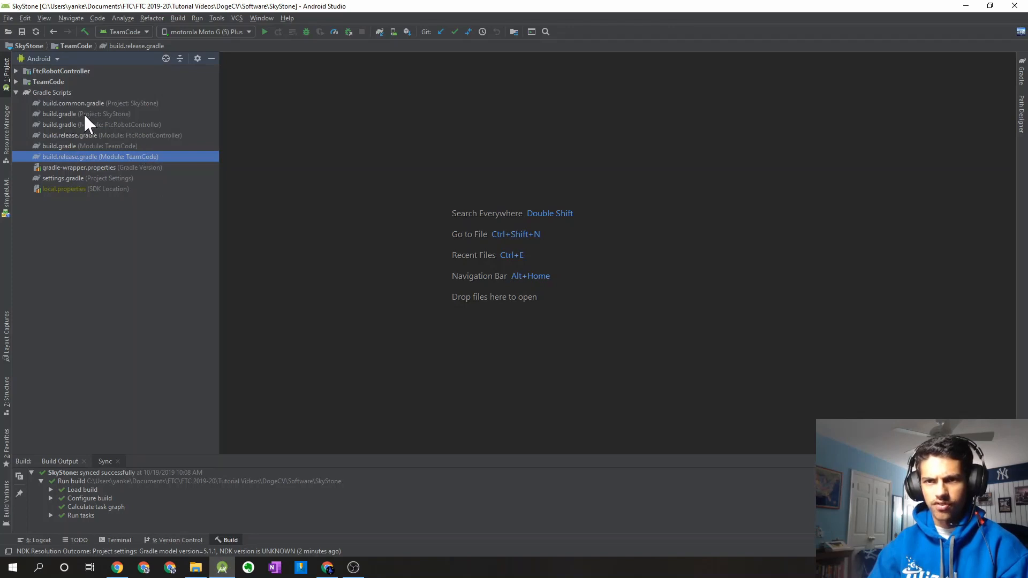
{"action": "mouse_move", "coordinate": [115, 125]}
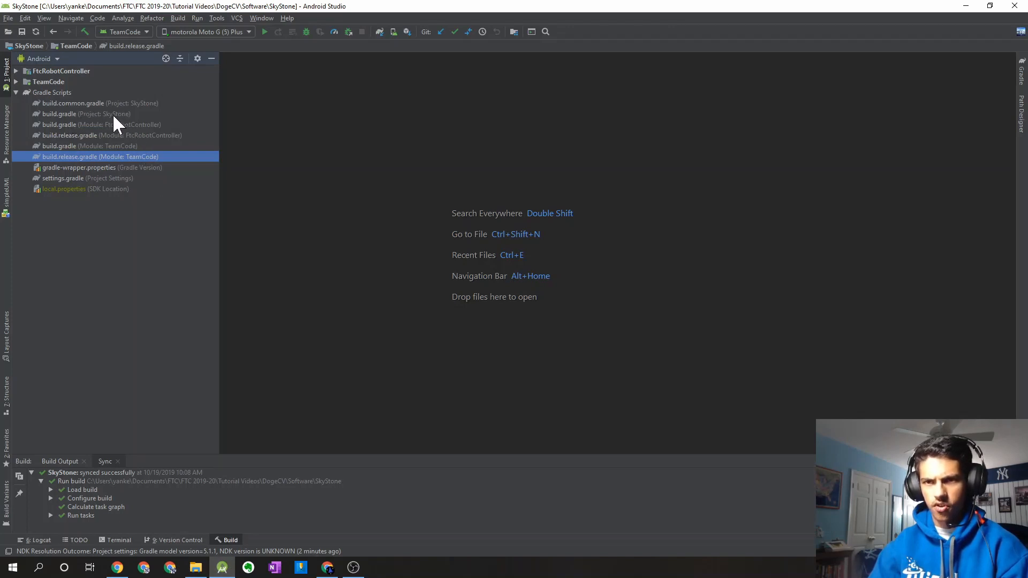
{"action": "mouse_move", "coordinate": [138, 129]}
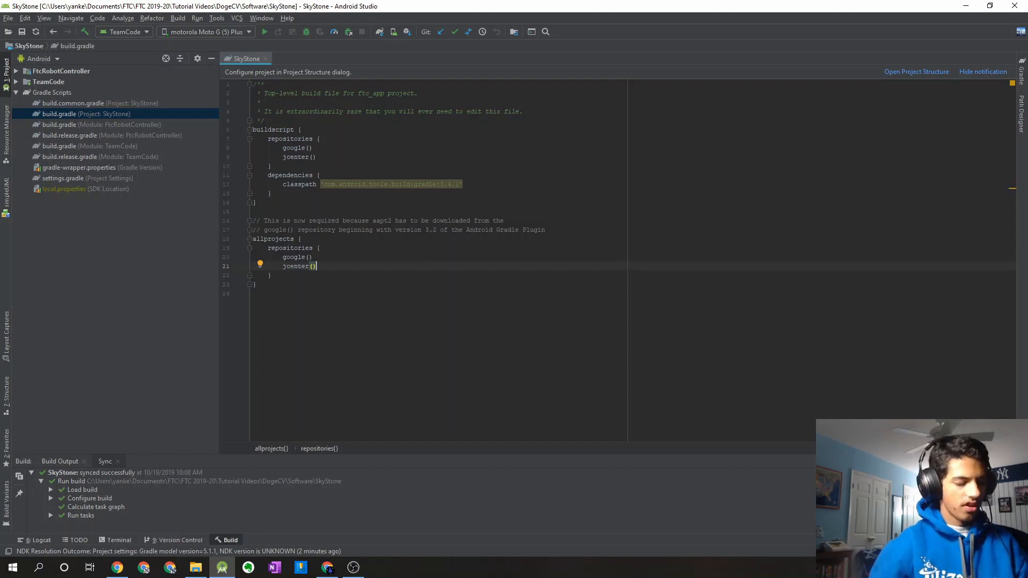
{"action": "right_click", "coordinate": [301, 276]}
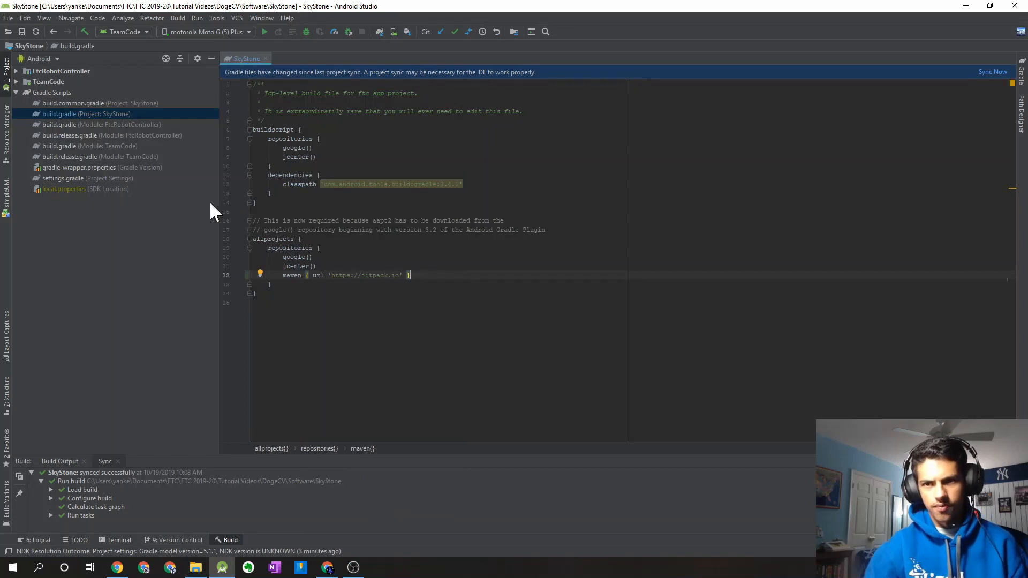
{"action": "mouse_move", "coordinate": [131, 135]}
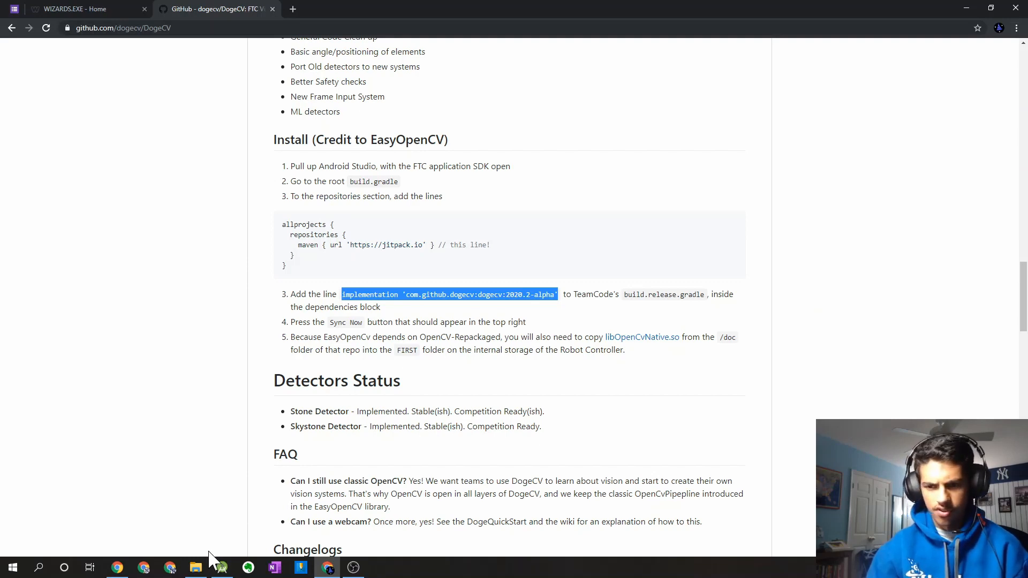
Paste the DogeCV 2020.2-alpha implementation line into TeamCode's build.release.gradle
{"action": "left_click", "coordinate": [220, 567]}
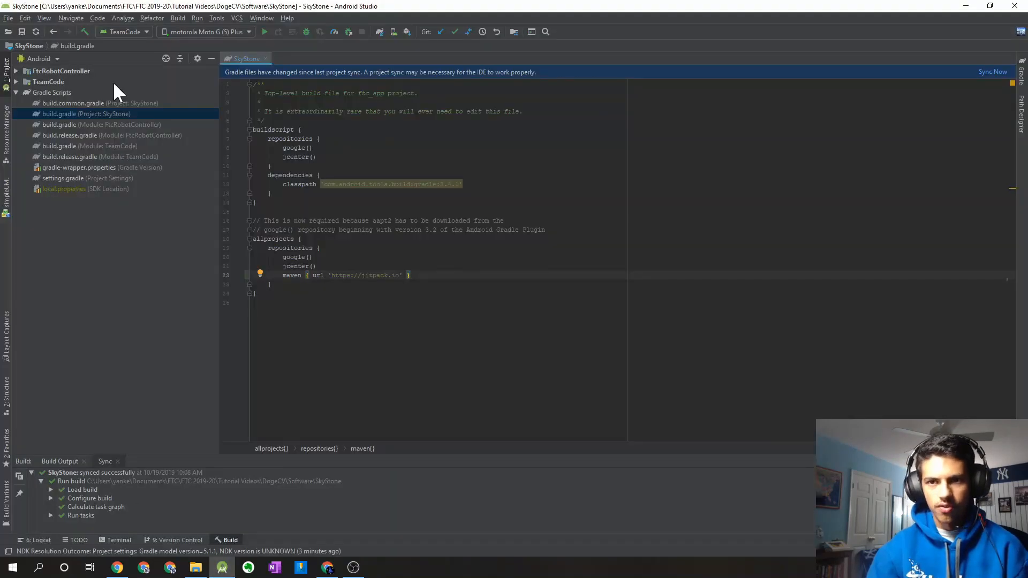
{"action": "mouse_move", "coordinate": [136, 156]}
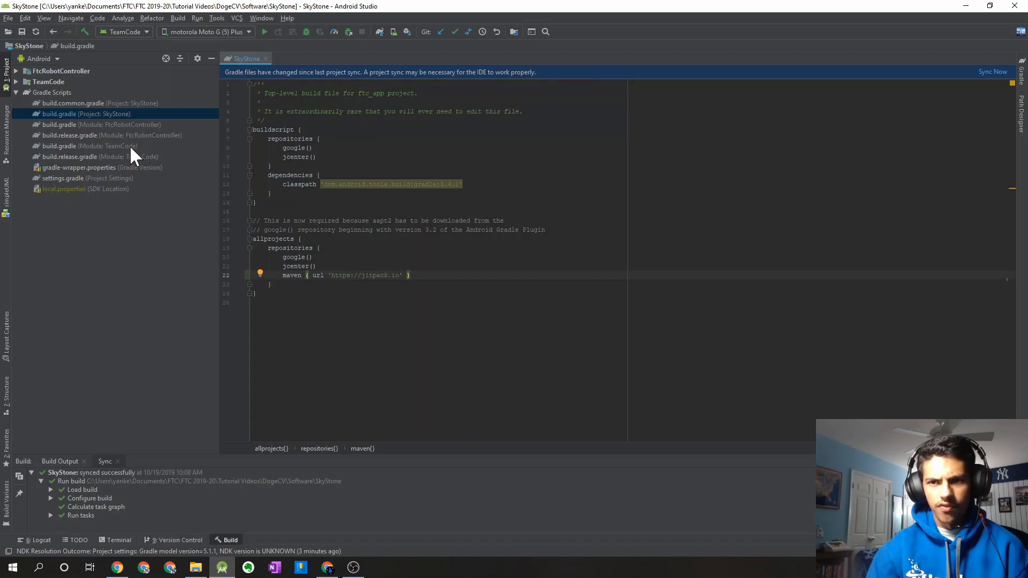
{"action": "left_click", "coordinate": [69, 156]}
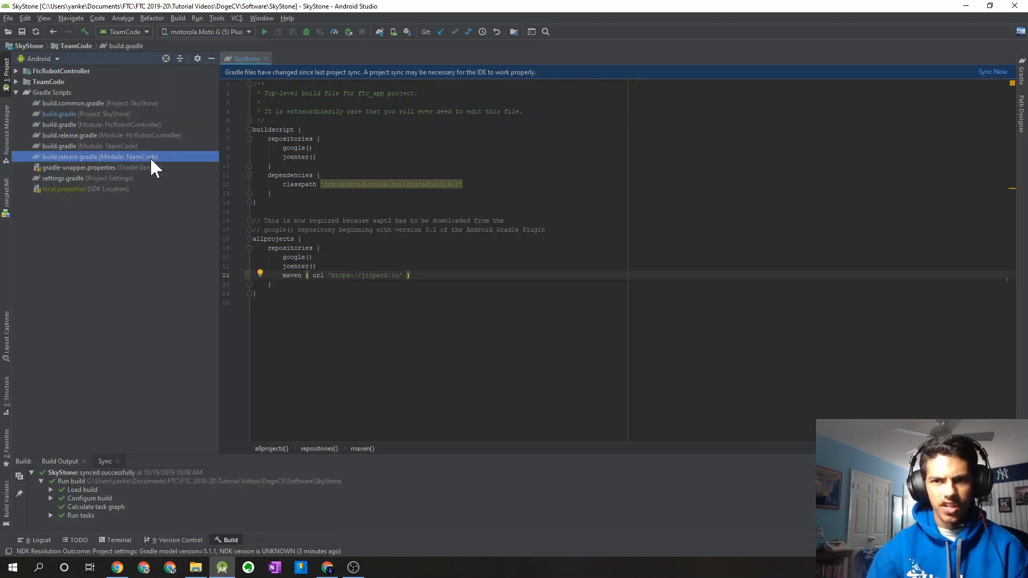
{"action": "double_click", "coordinate": [85, 156]}
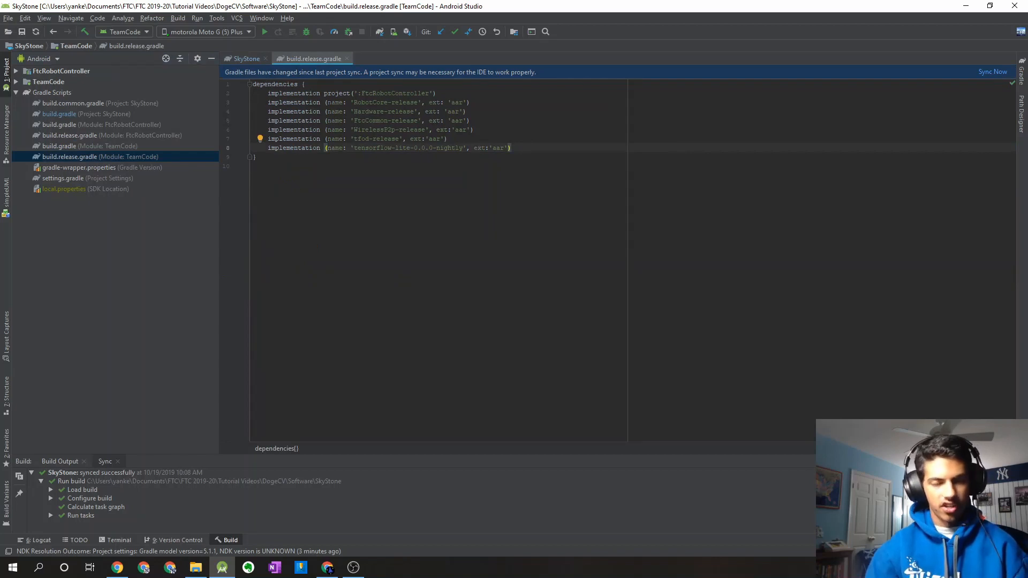
{"action": "right_click", "coordinate": [344, 158]}
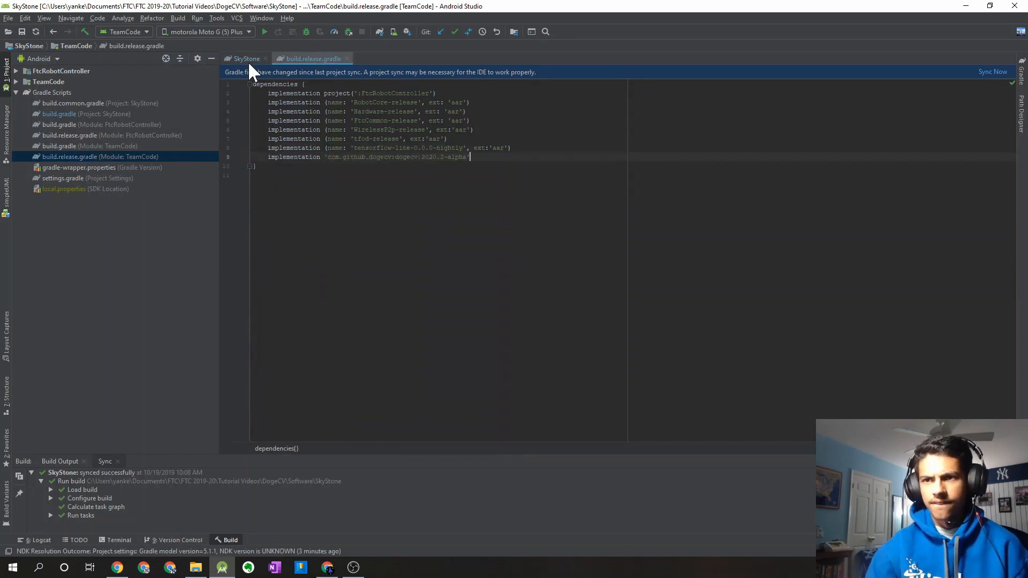
{"action": "left_click", "coordinate": [326, 567]}
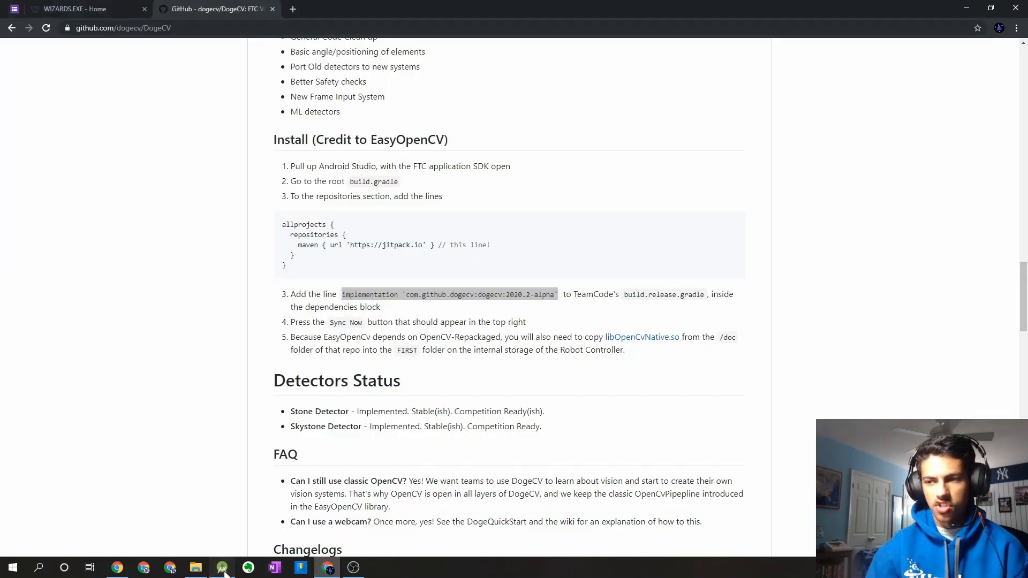
Launch Sync Now for the SkyStone Gradle changes and return to the DogeCV instructions
{"action": "left_click", "coordinate": [222, 568]}
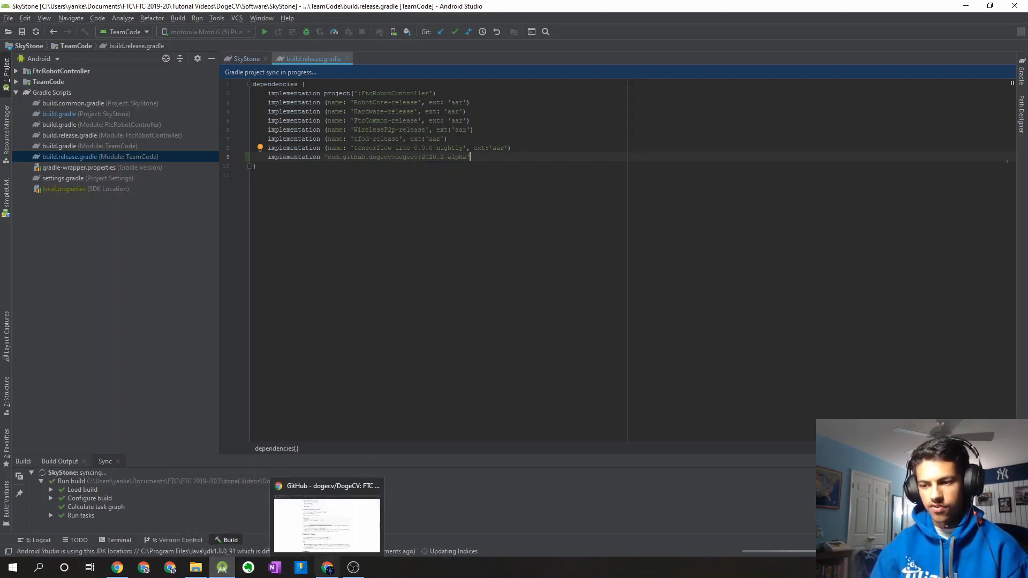
{"action": "left_click", "coordinate": [327, 568]}
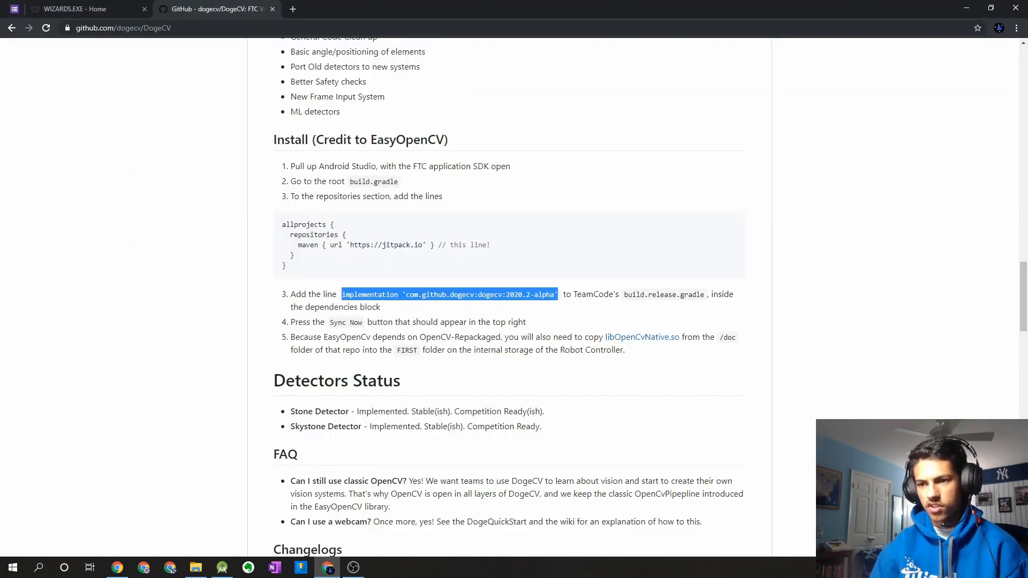
{"action": "mouse_move", "coordinate": [643, 349]}
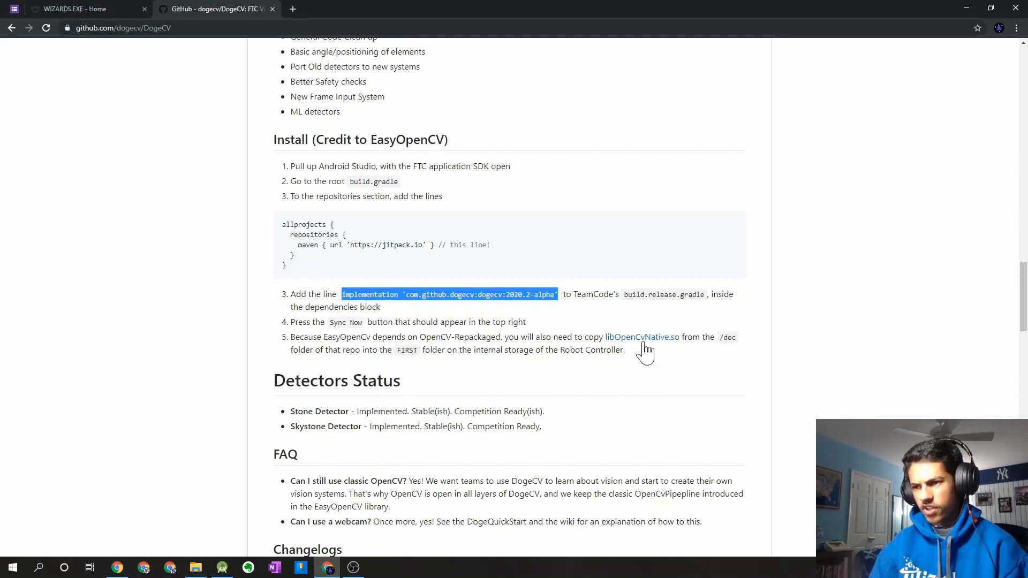
{"action": "mouse_move", "coordinate": [637, 350]}
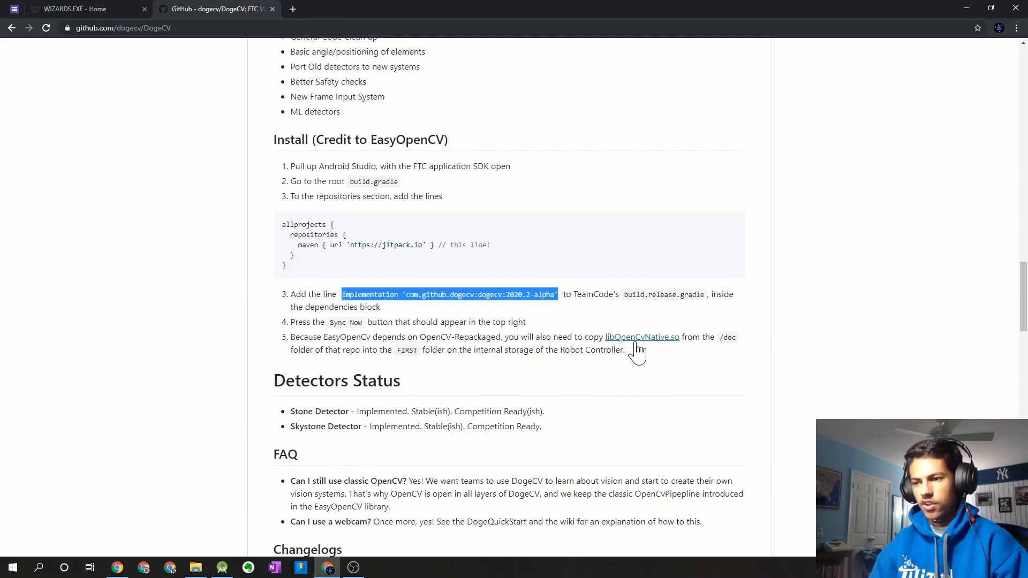
Open libOpenCvNative.so in a new tab, download it, and show it in Downloads
{"action": "right_click", "coordinate": [641, 337]}
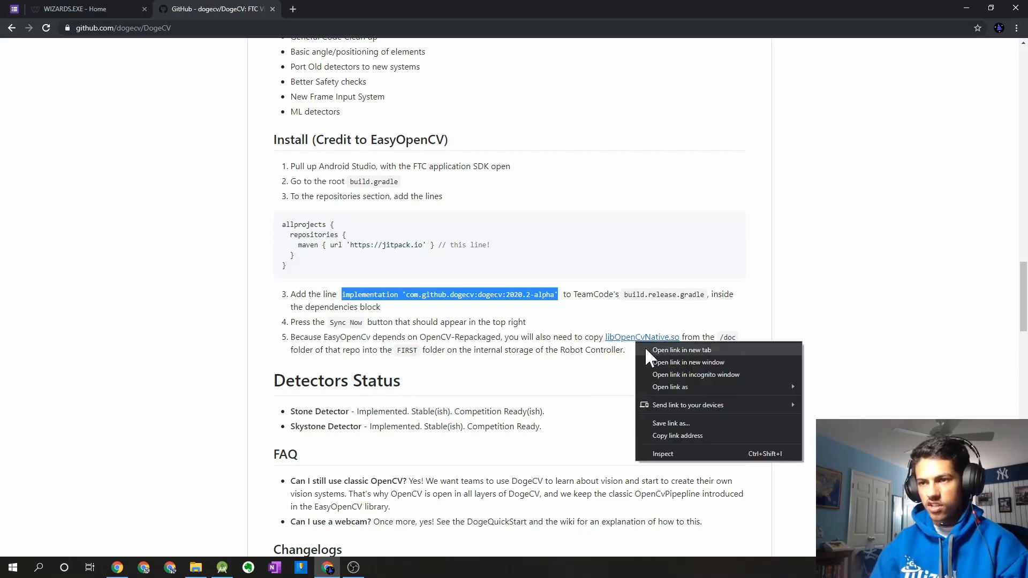
{"action": "left_click", "coordinate": [681, 350]}
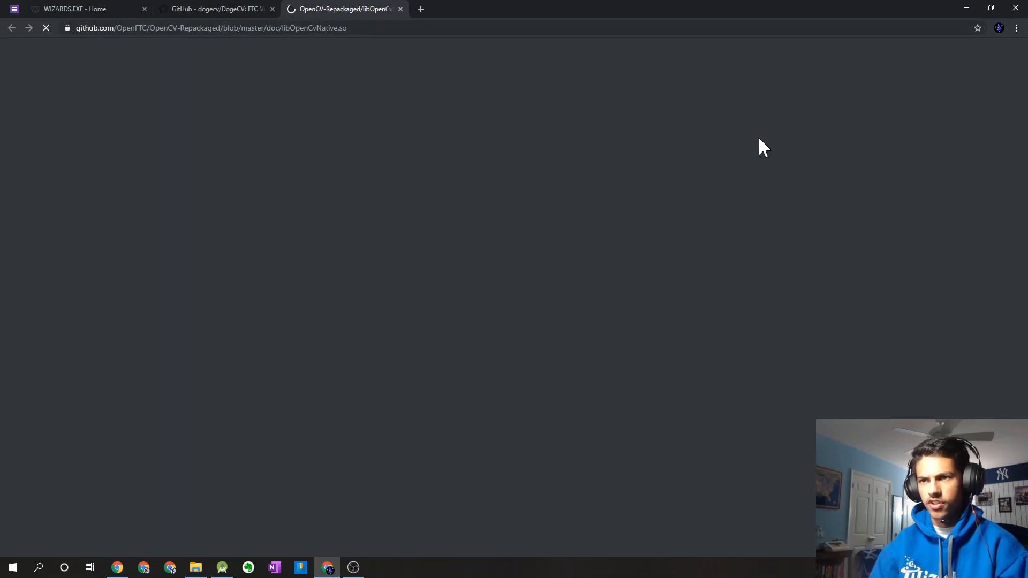
{"action": "mouse_move", "coordinate": [760, 221]}
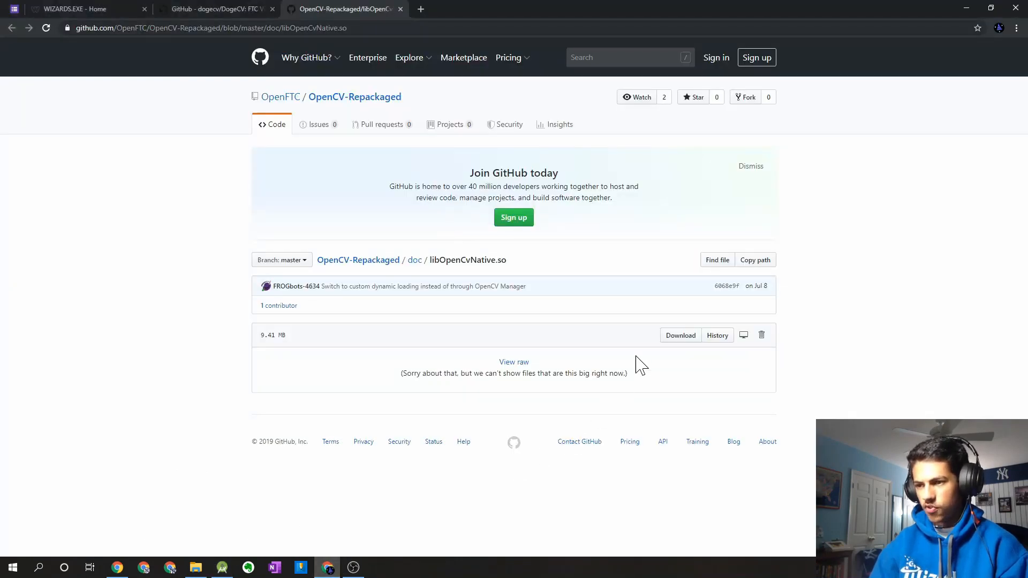
{"action": "left_click", "coordinate": [680, 335]}
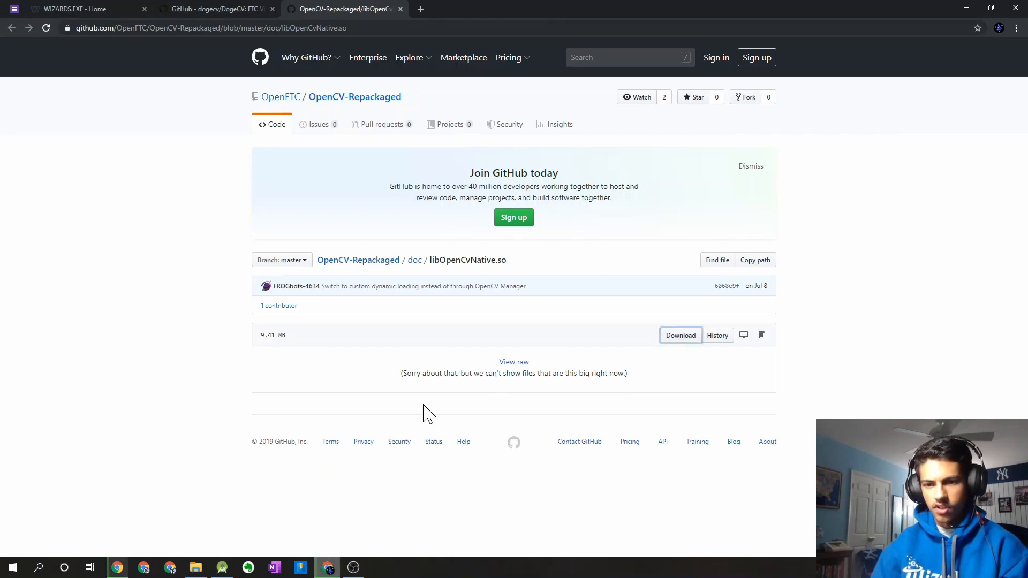
{"action": "left_click", "coordinate": [681, 336]}
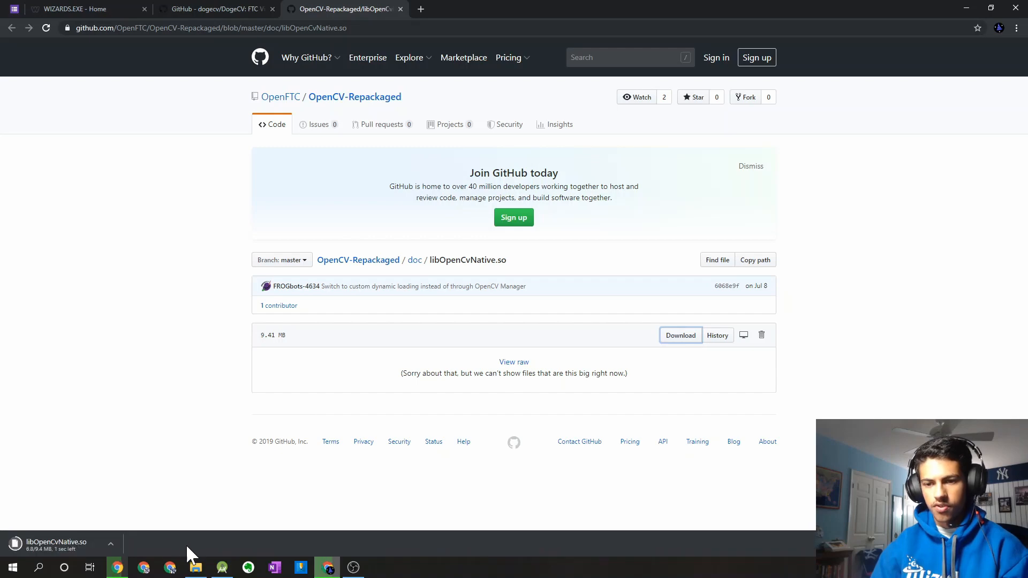
{"action": "left_click", "coordinate": [196, 567]}
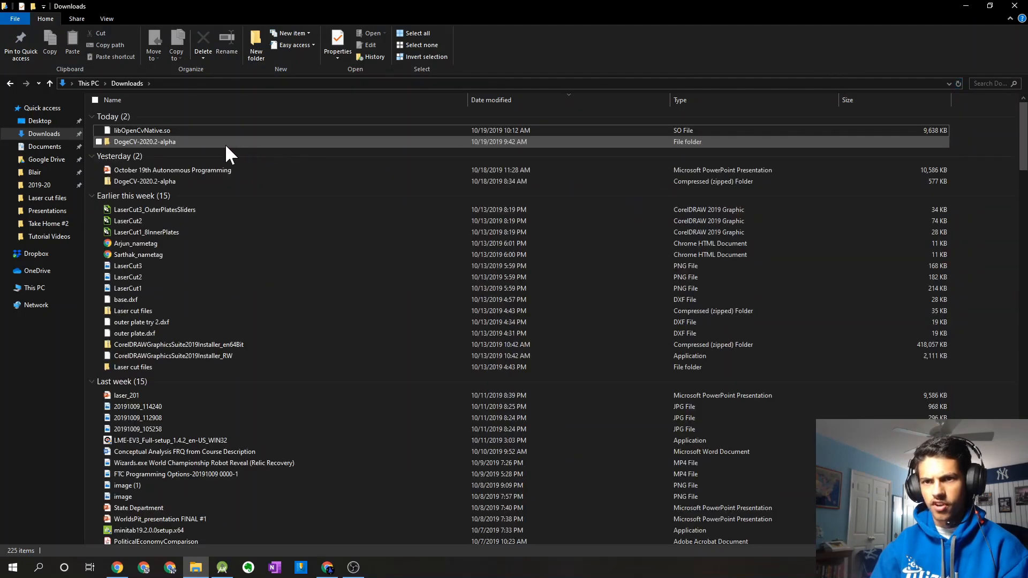
Copy libOpenCvNative.so from Downloads and navigate to This PC
{"action": "left_click", "coordinate": [142, 130]}
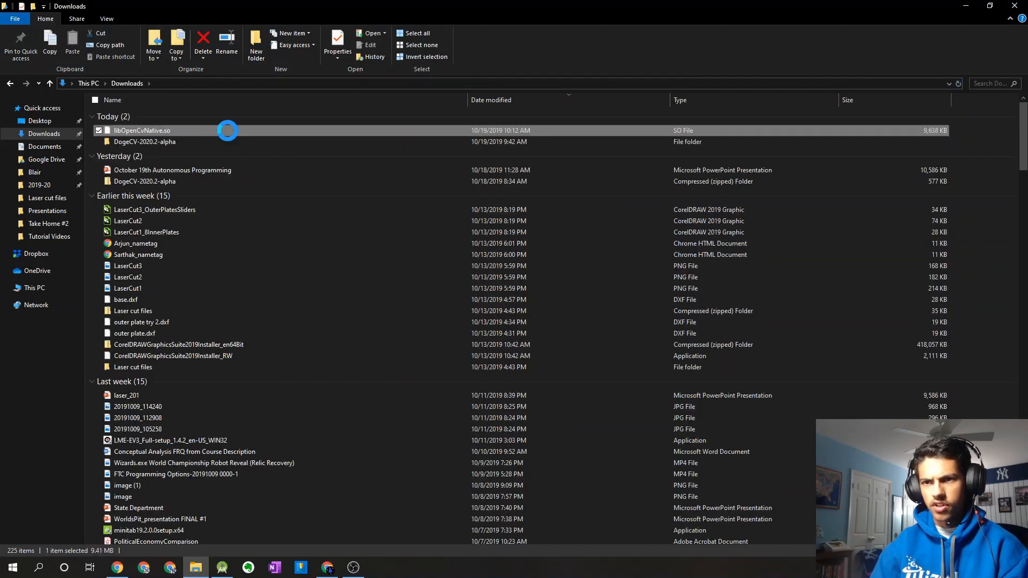
{"action": "right_click", "coordinate": [141, 130]}
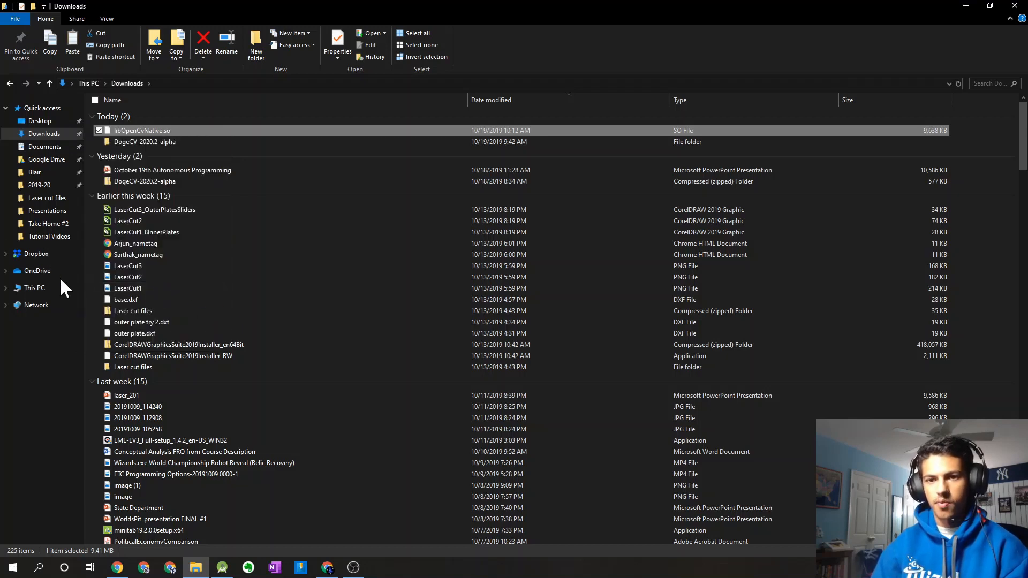
{"action": "mouse_move", "coordinate": [45, 292]}
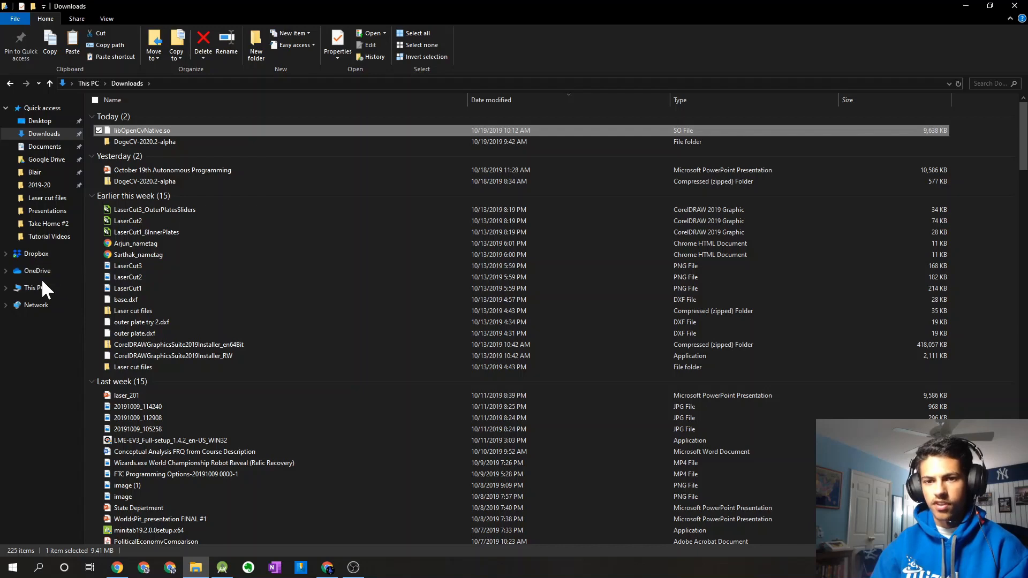
{"action": "left_click", "coordinate": [32, 288]}
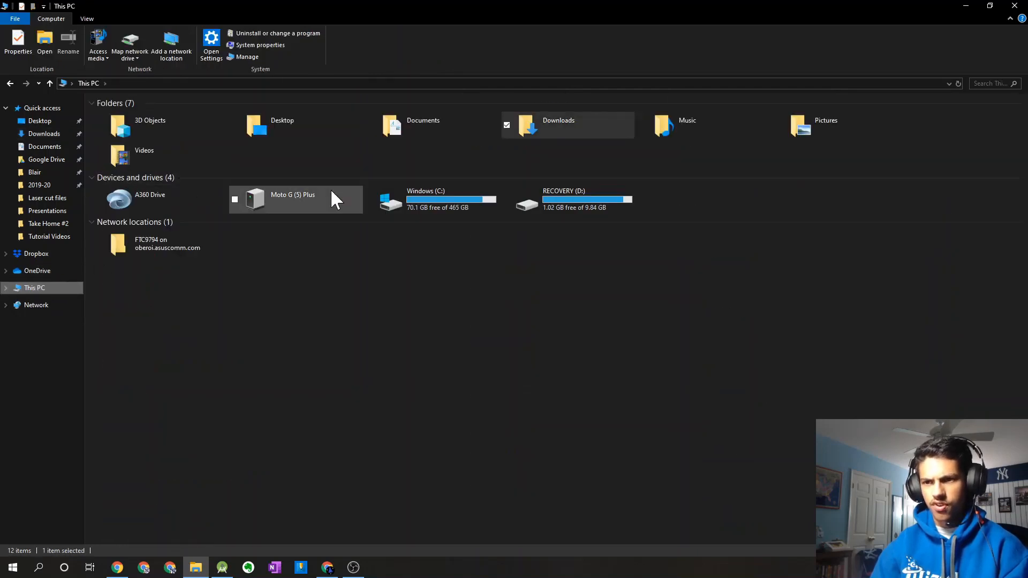
Paste libOpenCvNative.so into the Moto G (5) Plus FIRST folder after rechecking the README
{"action": "double_click", "coordinate": [293, 200]}
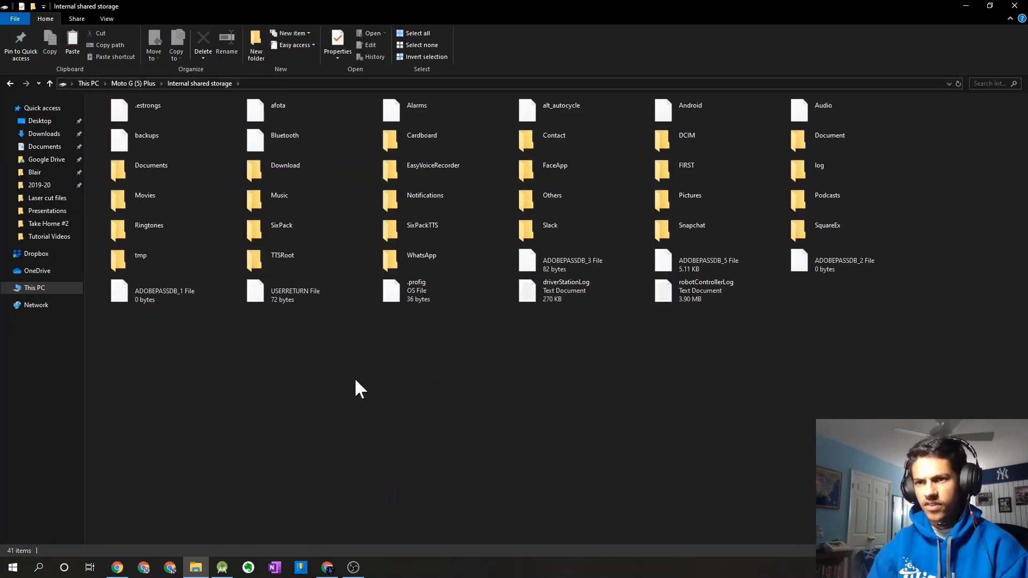
{"action": "left_click", "coordinate": [149, 229]}
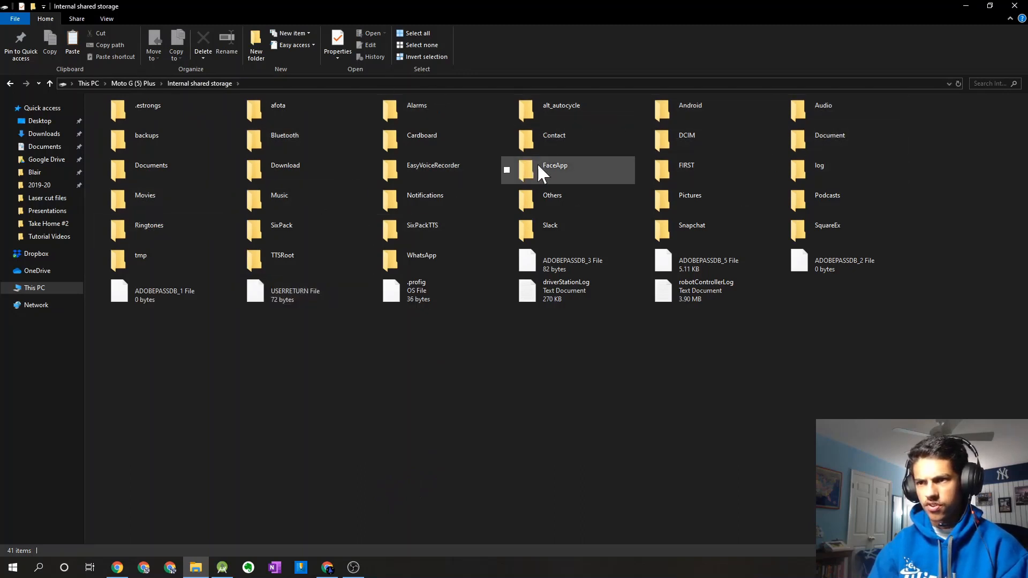
{"action": "double_click", "coordinate": [686, 170]}
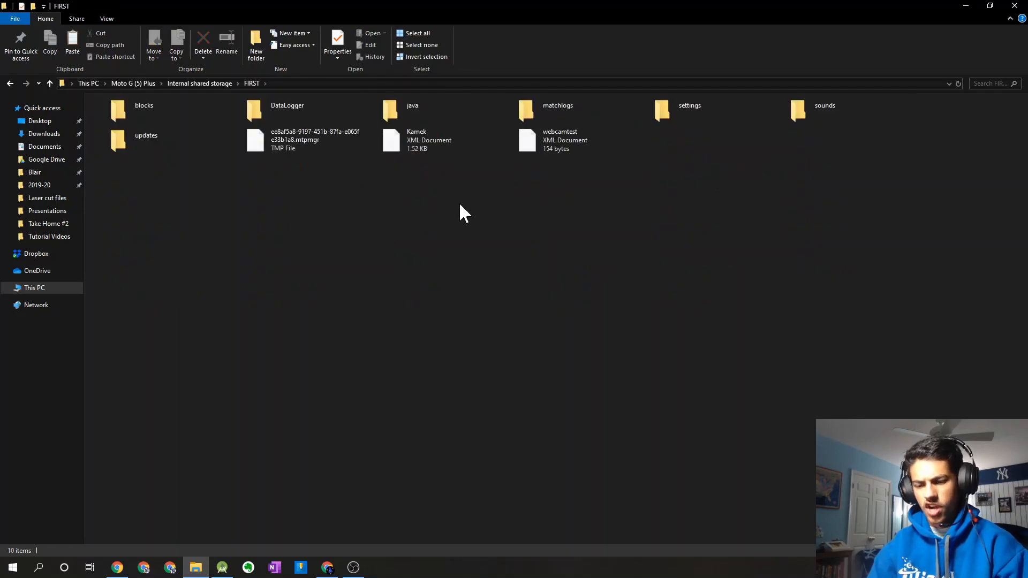
{"action": "left_click", "coordinate": [327, 567]}
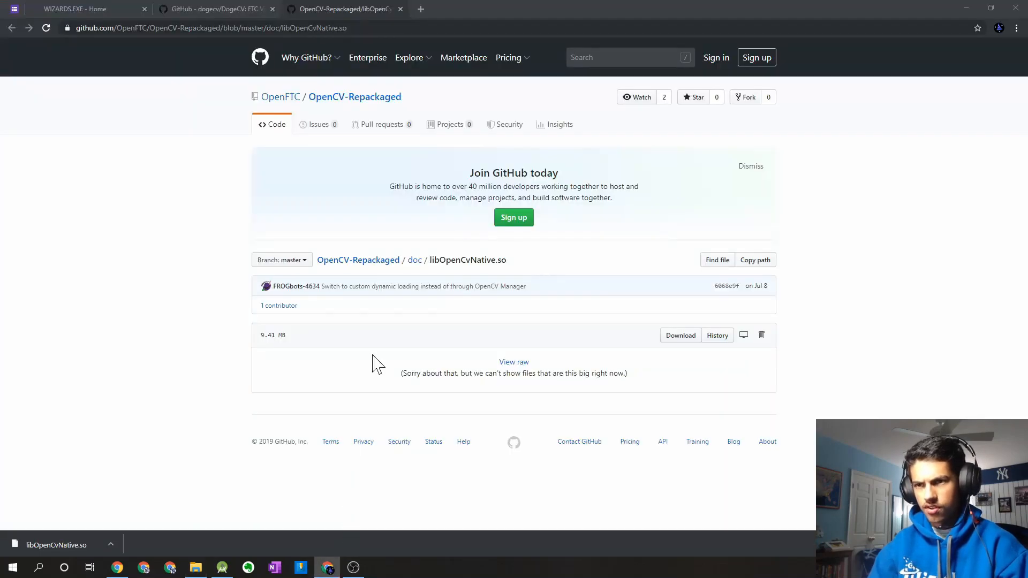
{"action": "left_click", "coordinate": [210, 8]}
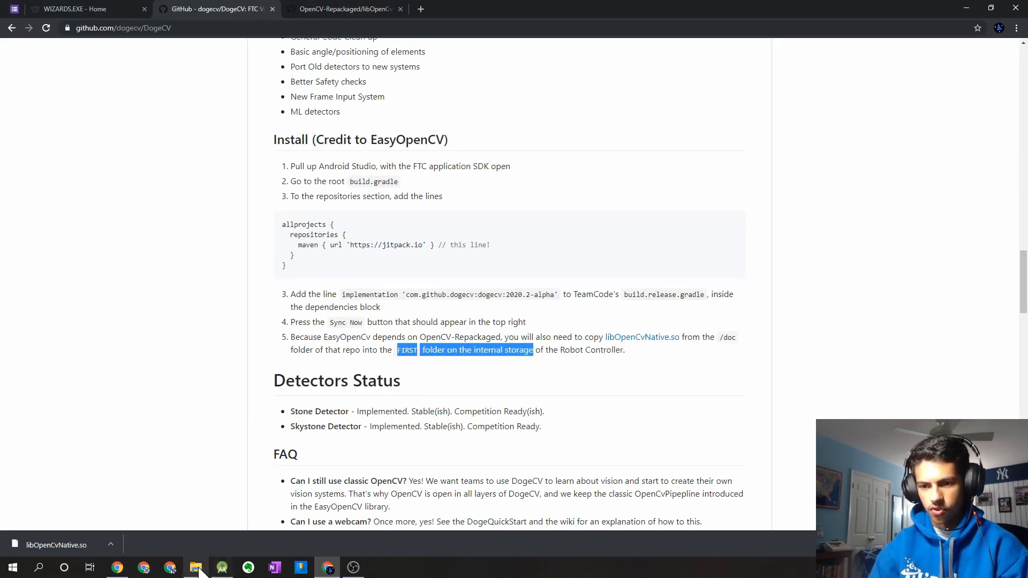
{"action": "left_click", "coordinate": [196, 568]}
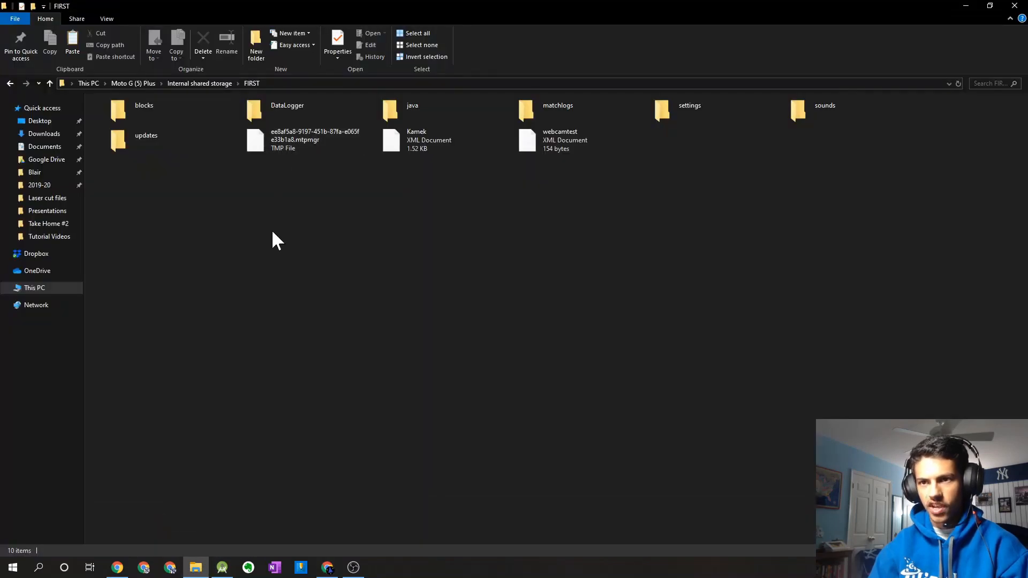
{"action": "mouse_move", "coordinate": [225, 293]}
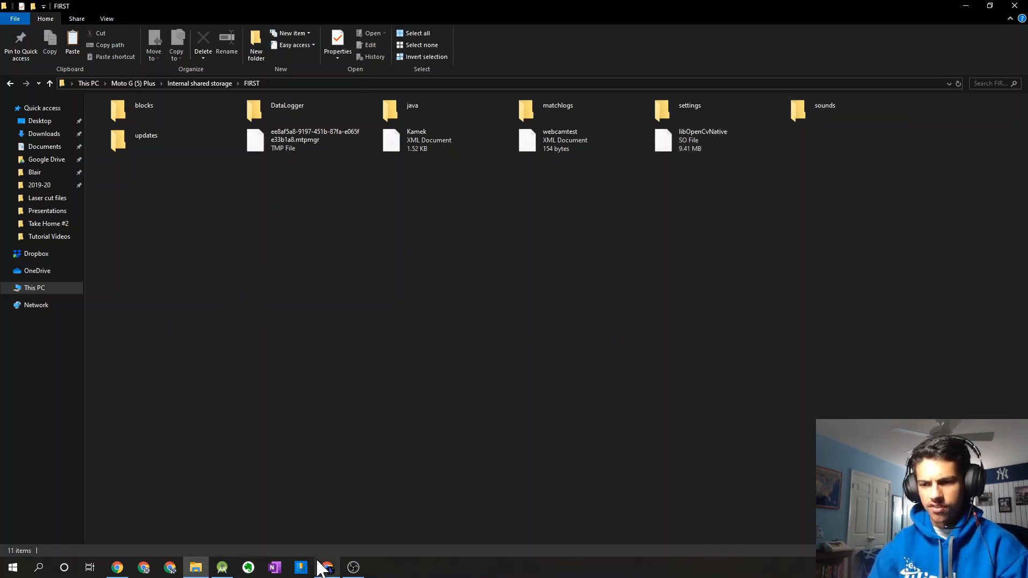
{"action": "left_click", "coordinate": [326, 567]}
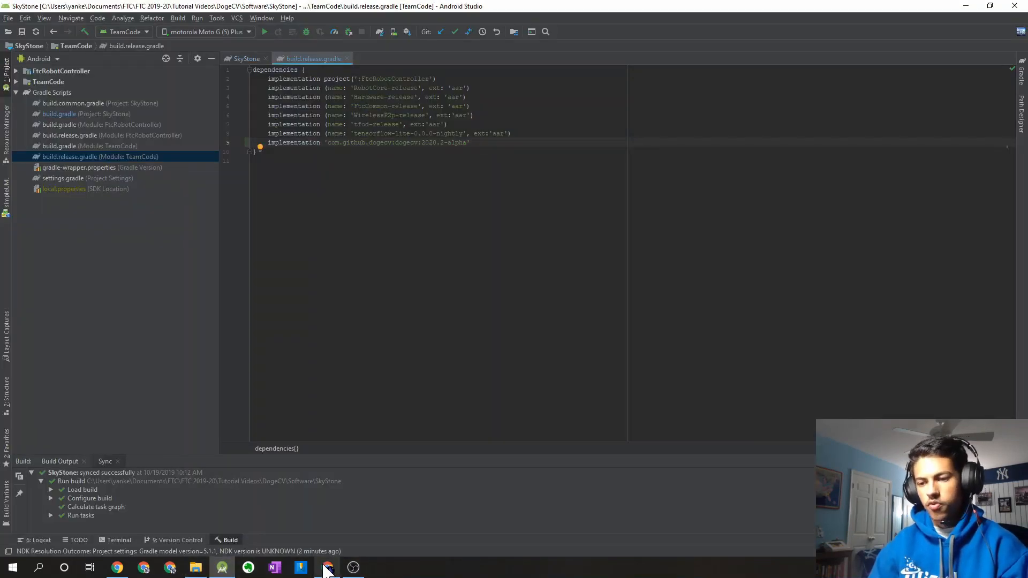
Go back to the DogeCV install instructions in Chrome after reviewing the synced build.release.gradle
{"action": "left_click", "coordinate": [327, 567]}
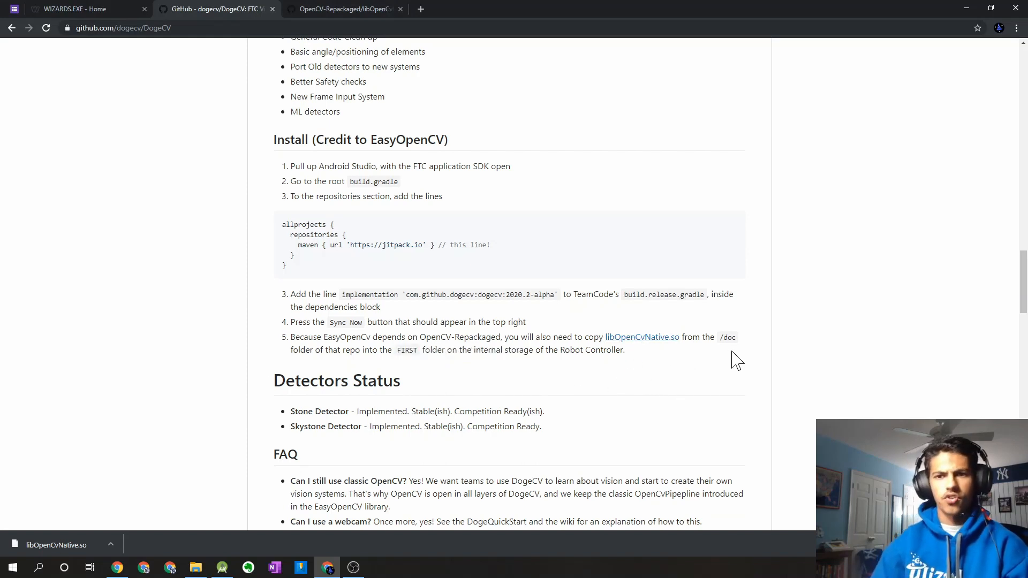
{"action": "mouse_move", "coordinate": [734, 366]}
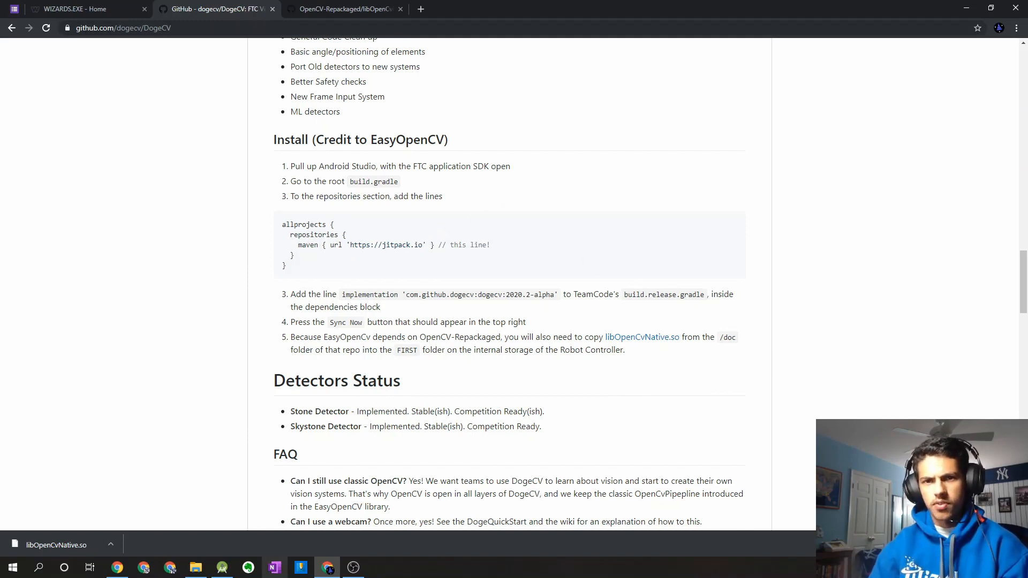
{"action": "mouse_move", "coordinate": [274, 567]}
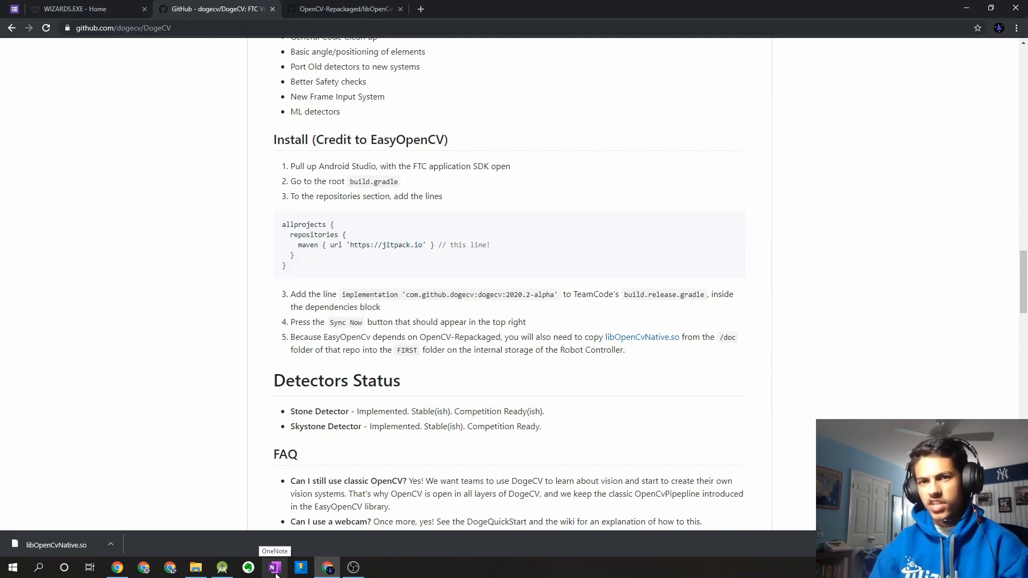
{"action": "mouse_move", "coordinate": [648, 425]}
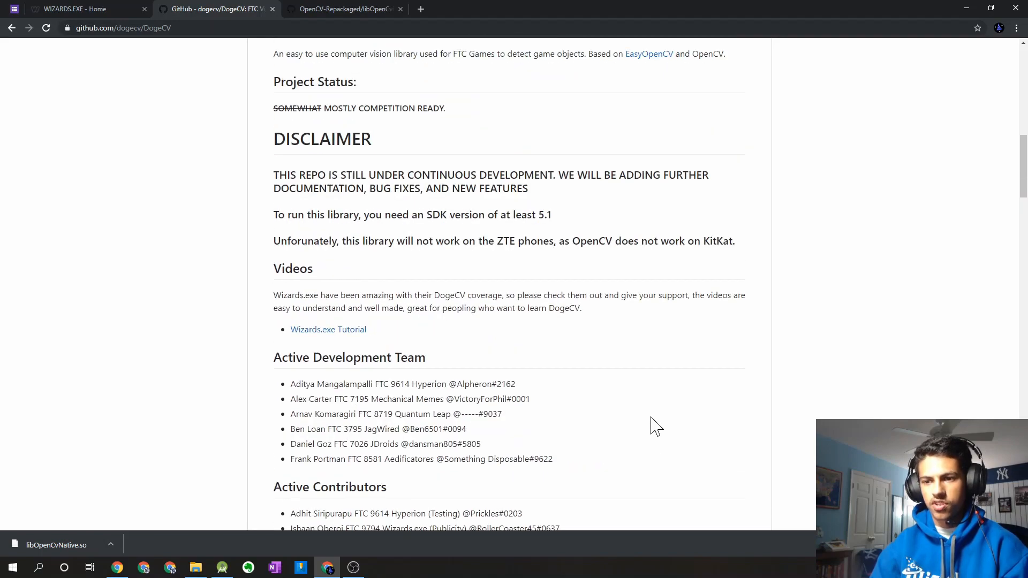
{"action": "mouse_move", "coordinate": [634, 447]}
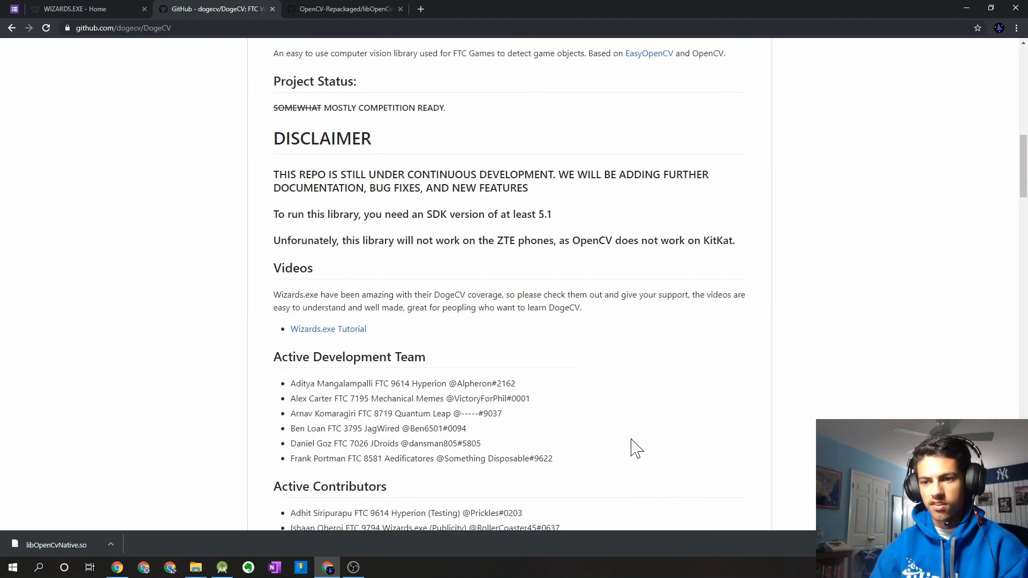
{"action": "scroll", "scroll_direction": "down", "scroll_amount": 3}
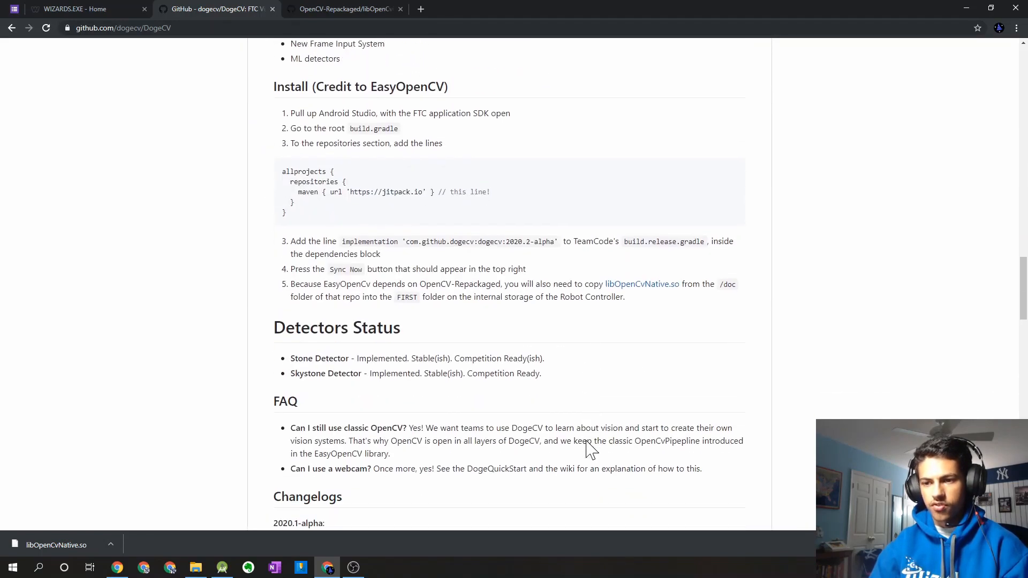
{"action": "scroll", "scroll_direction": "down", "scroll_amount": 3}
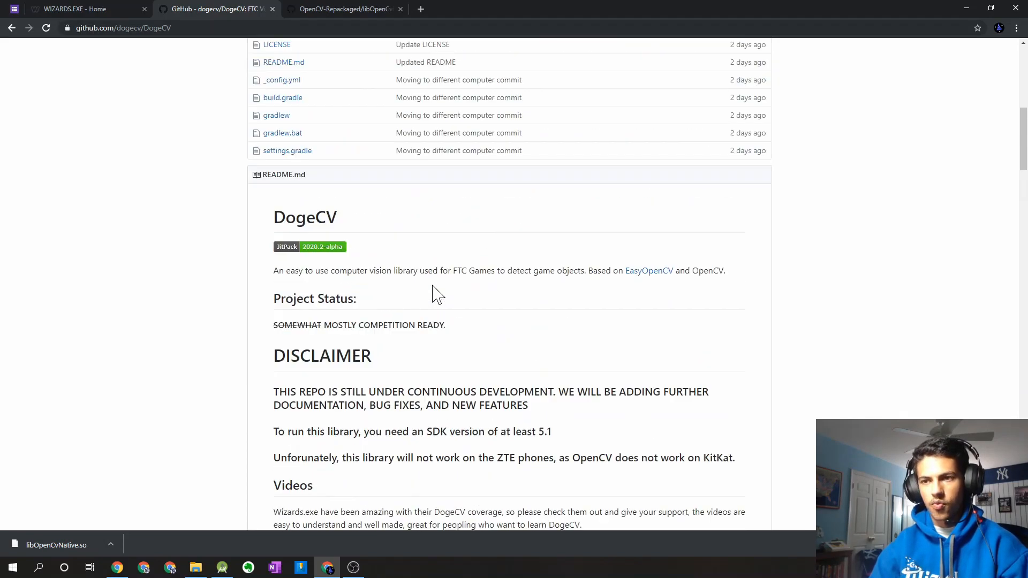
{"action": "scroll", "scroll_direction": "up", "scroll_amount": 3}
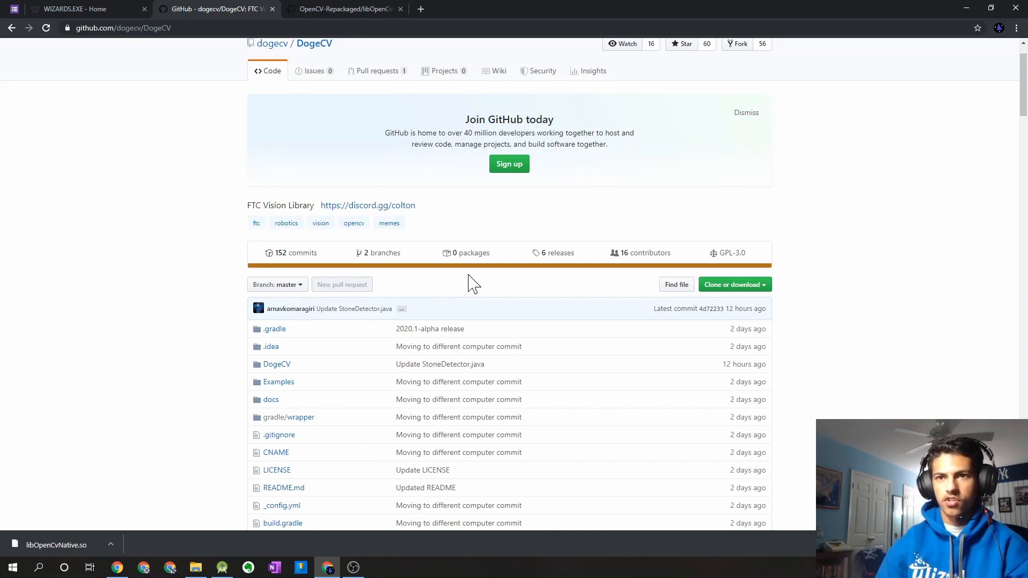
Return to the Wizards.exe home page and show its More menu with Sponsorship and Contact Us
{"action": "left_click", "coordinate": [75, 8]}
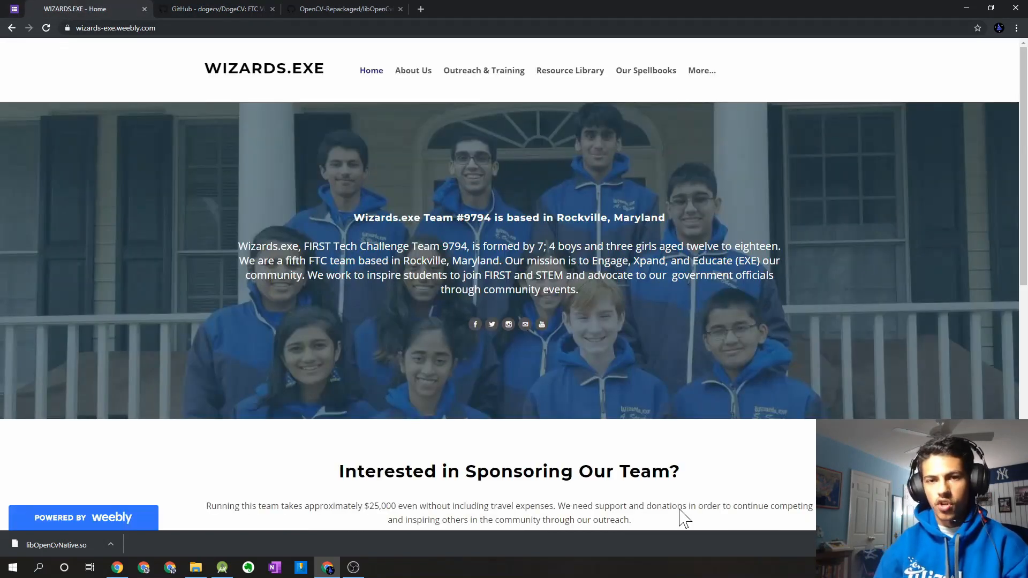
{"action": "left_click", "coordinate": [701, 70]}
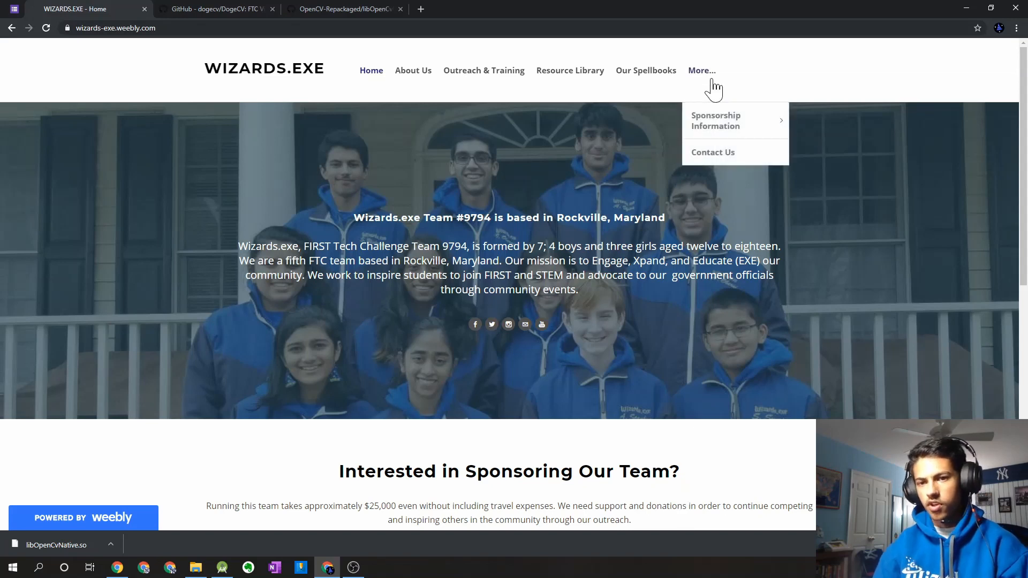
{"action": "mouse_move", "coordinate": [255, 353]}
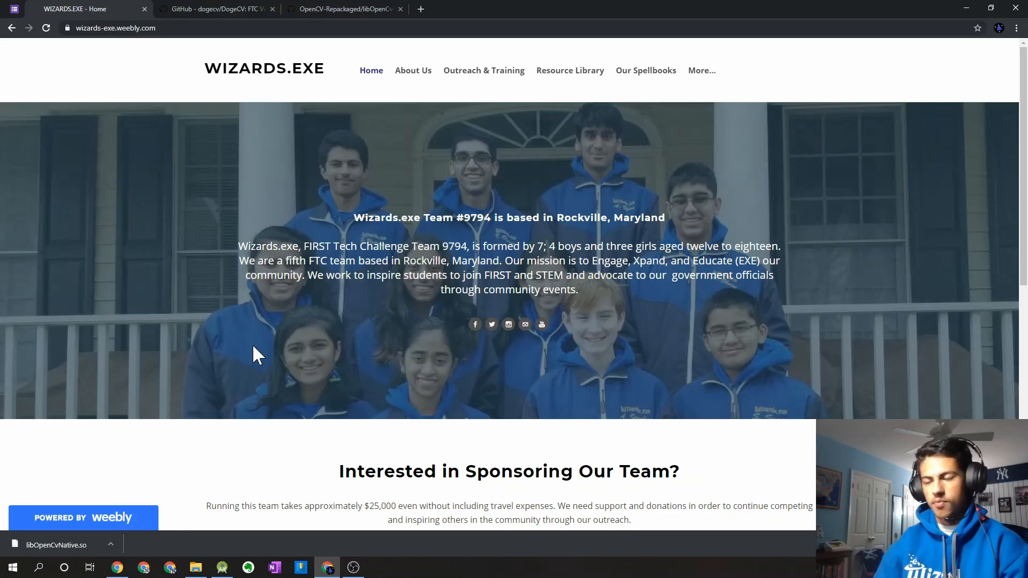
{"action": "mouse_move", "coordinate": [238, 265]}
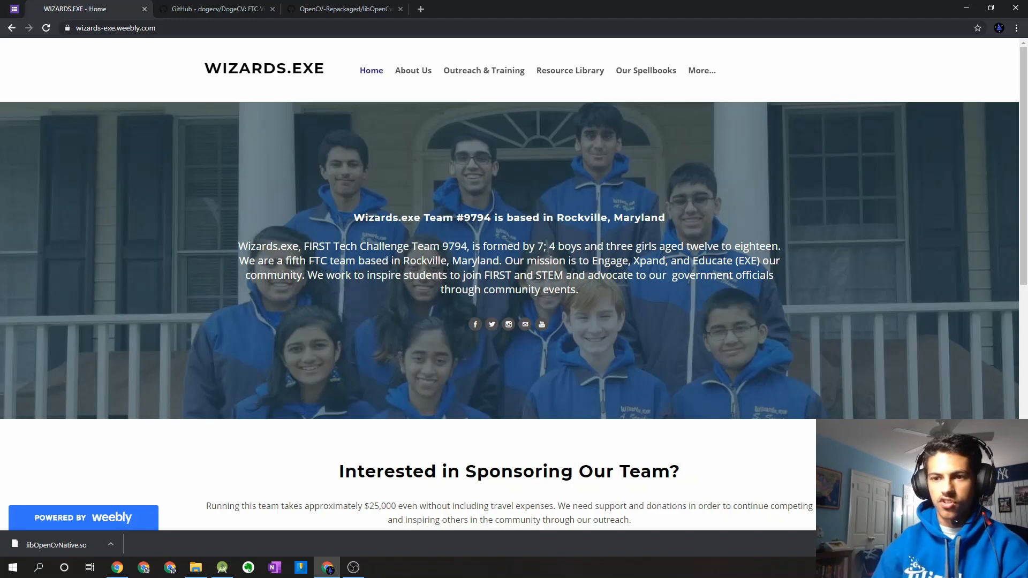
{"action": "mouse_move", "coordinate": [230, 292]}
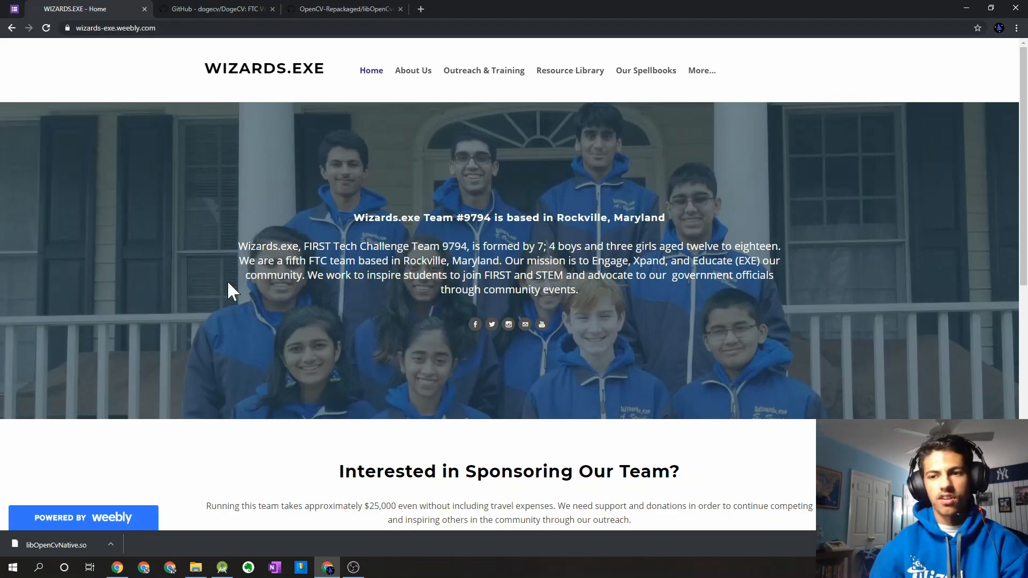